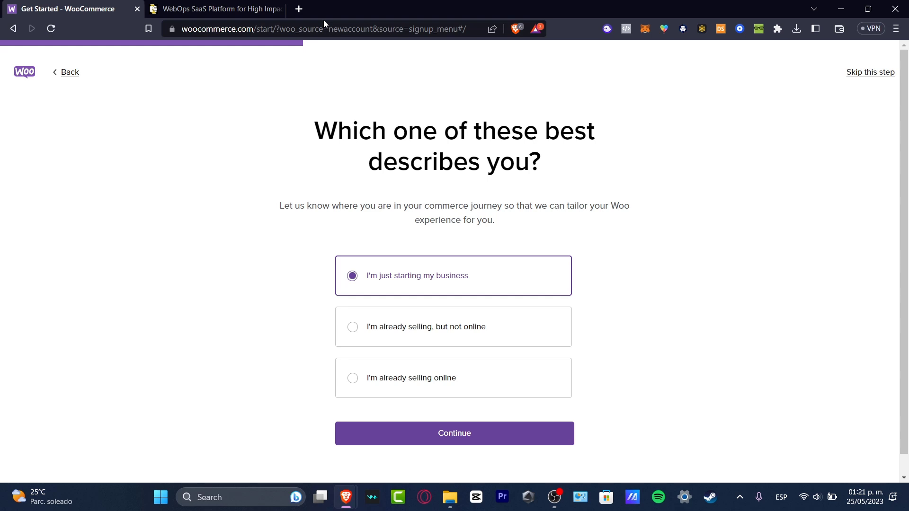
pyautogui.moveTo(506, 407)
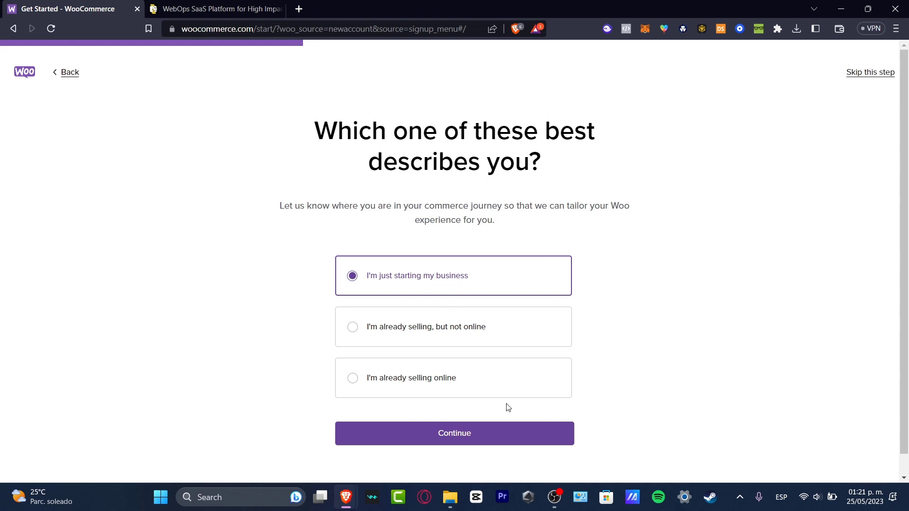
# Step: Describe the business as just starting out and name the store Humanns
pyautogui.click(454, 433)
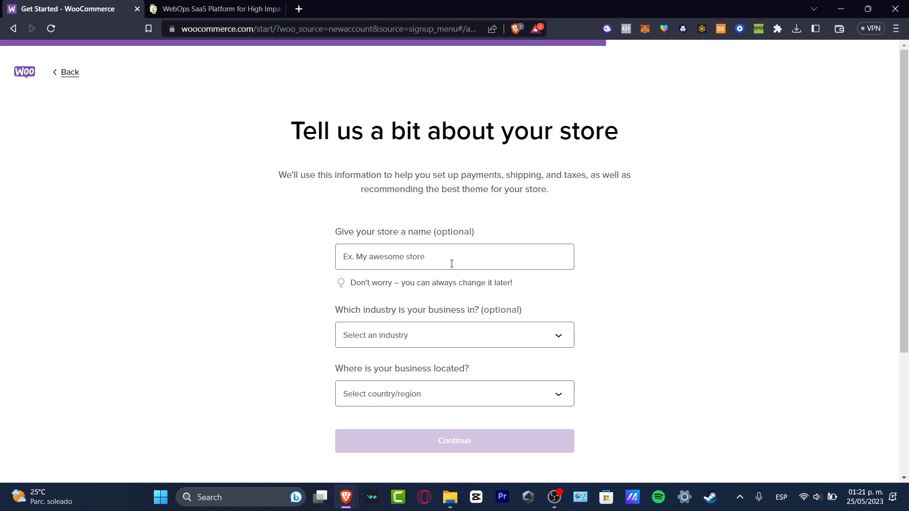
pyautogui.write('H')
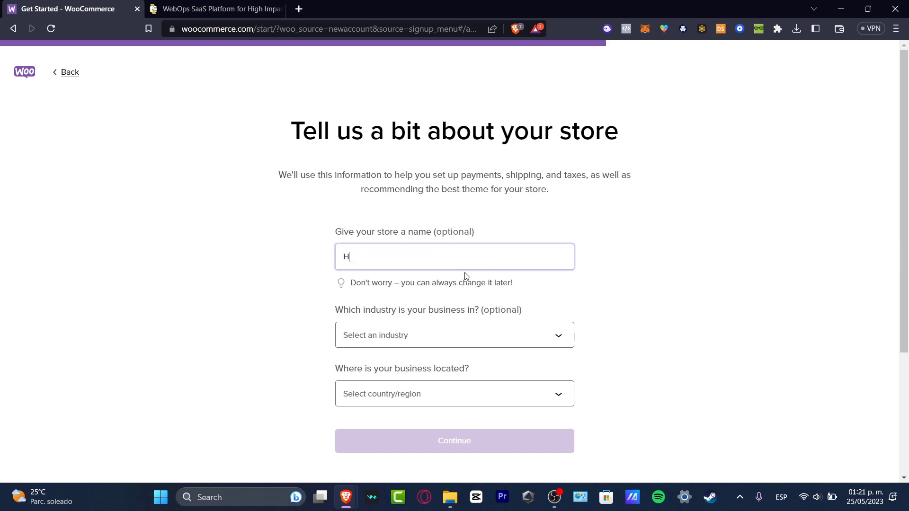
pyautogui.write('umanns')
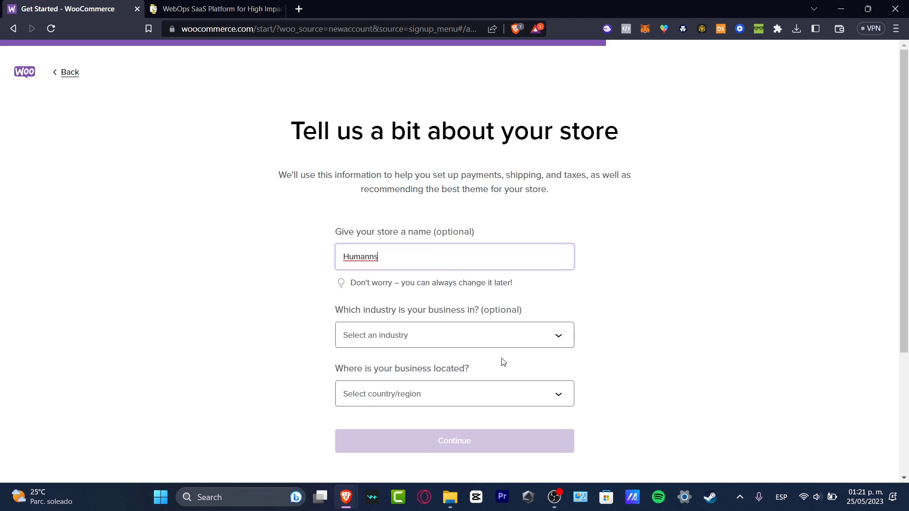
# Step: Set the industry to Clothing And Accessories and the location to United States — Alaska
pyautogui.click(454, 335)
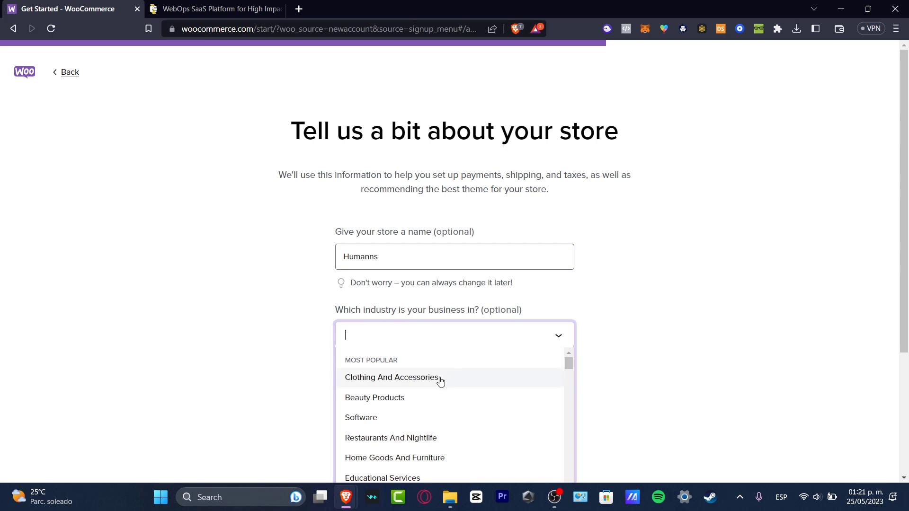
pyautogui.click(392, 377)
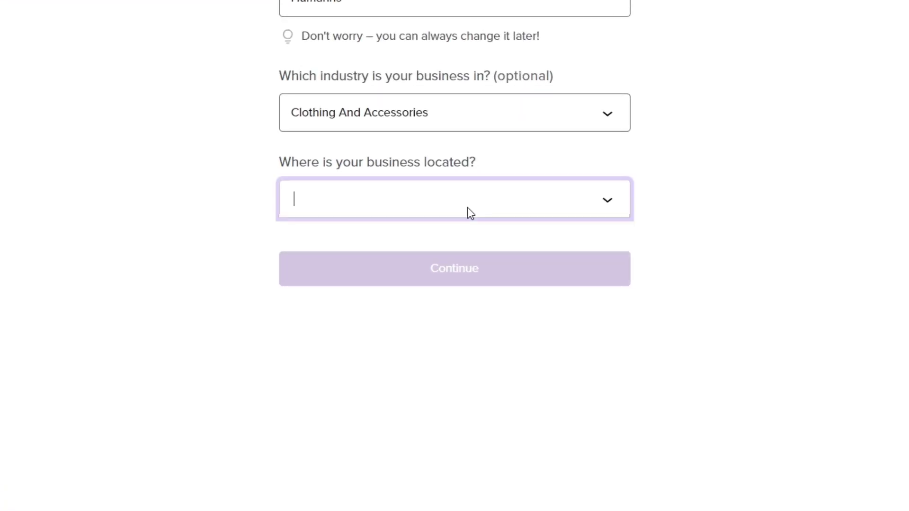
pyautogui.click(454, 199)
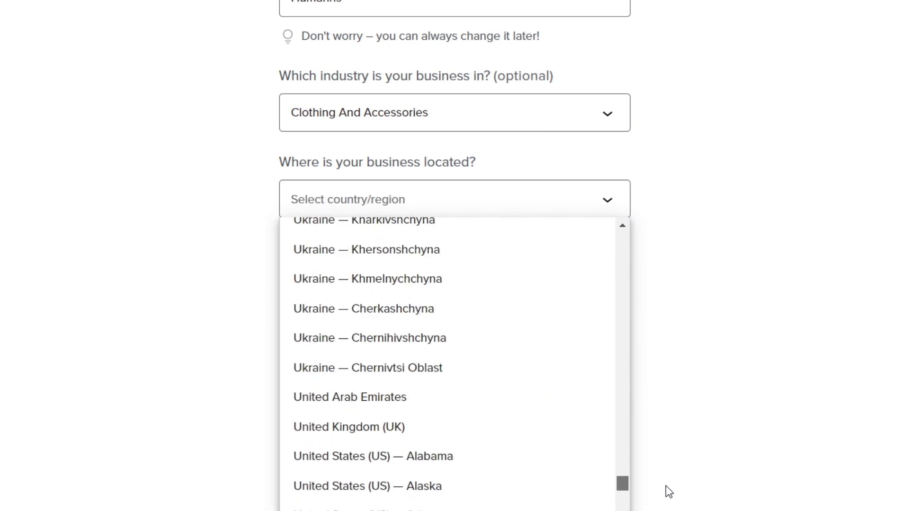
pyautogui.moveTo(509, 485)
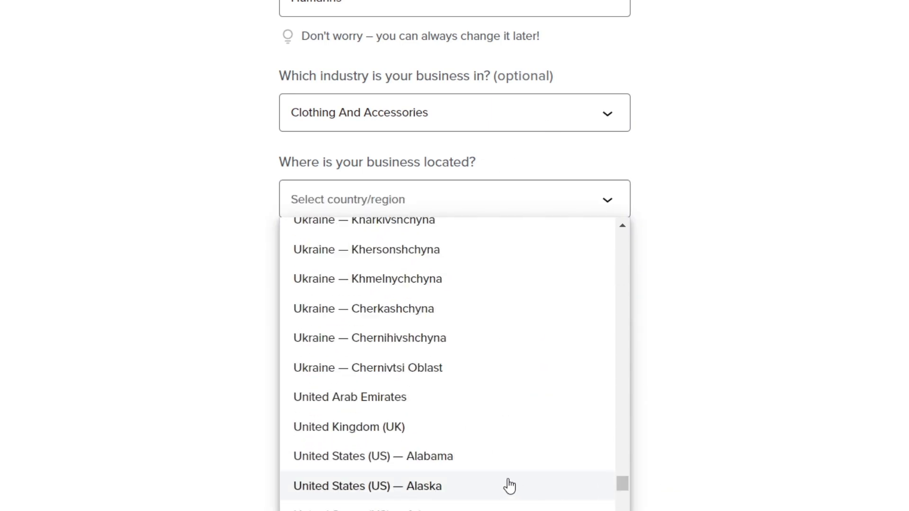
pyautogui.click(367, 485)
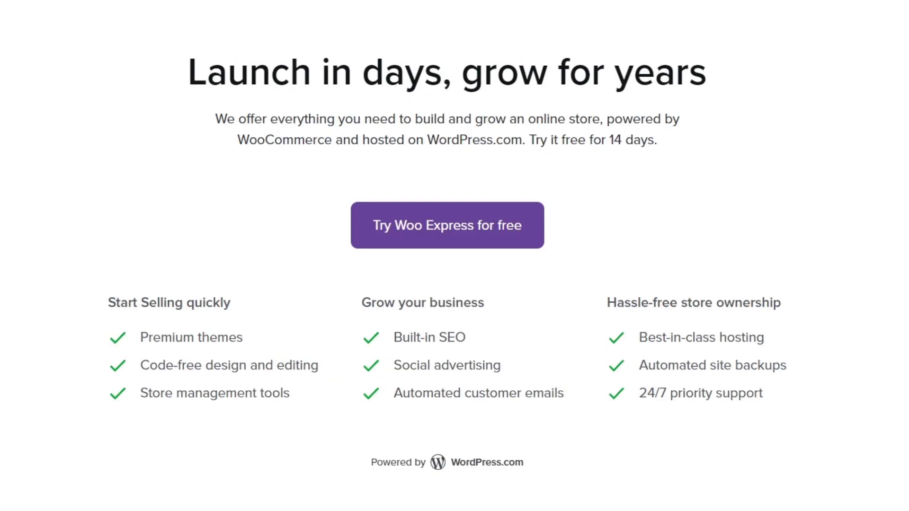
pyautogui.moveTo(586, 293)
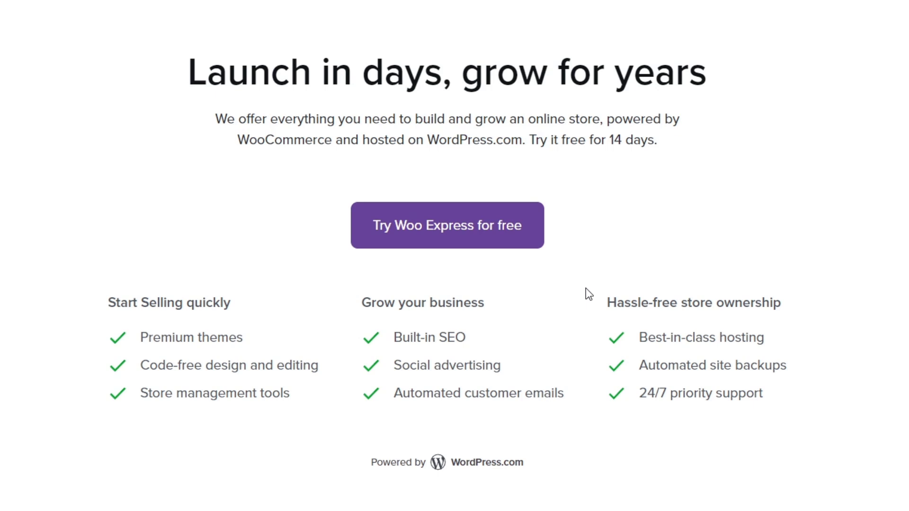
pyautogui.moveTo(475, 52)
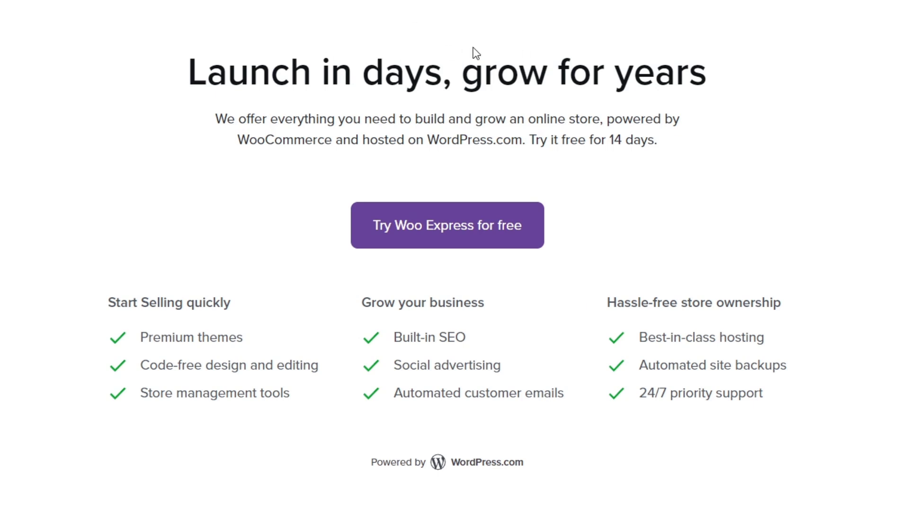
pyautogui.moveTo(478, 51)
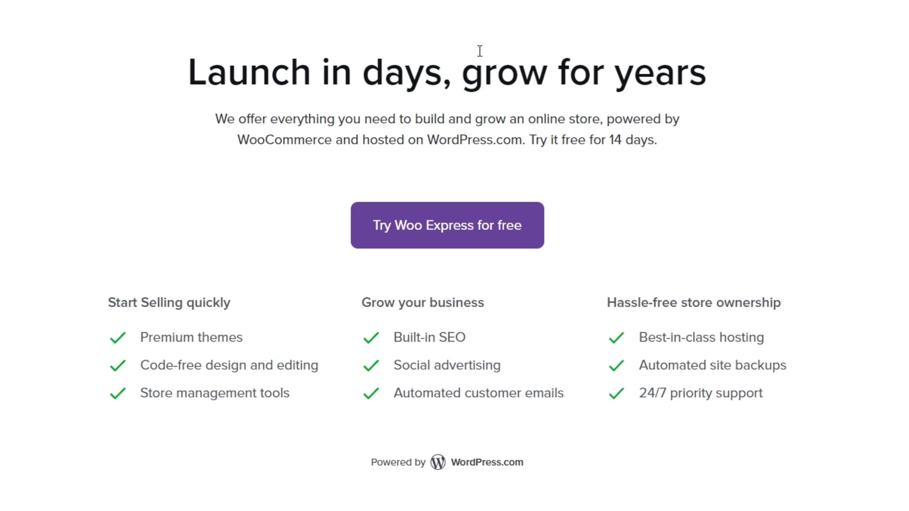
# Step: Start the free Woo Express trial from the landing page
pyautogui.scroll(-3)
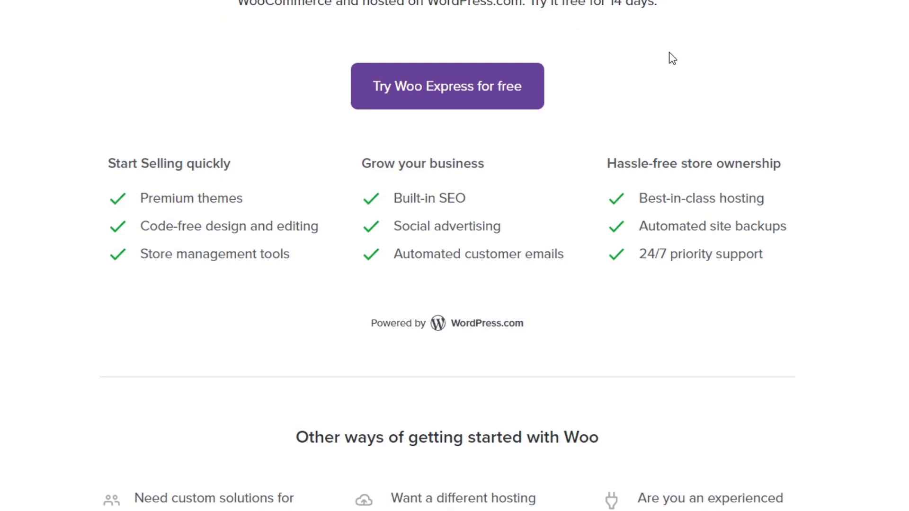
pyautogui.moveTo(686, 82)
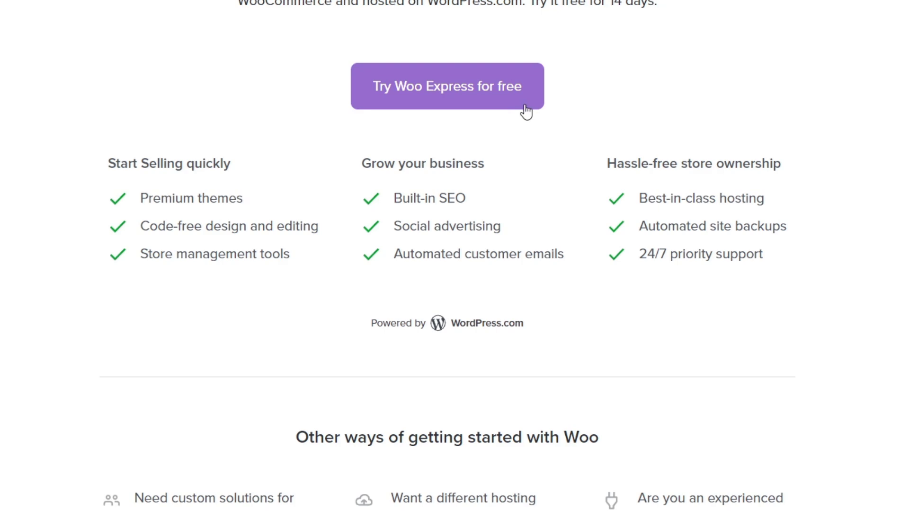
pyautogui.moveTo(449, 92)
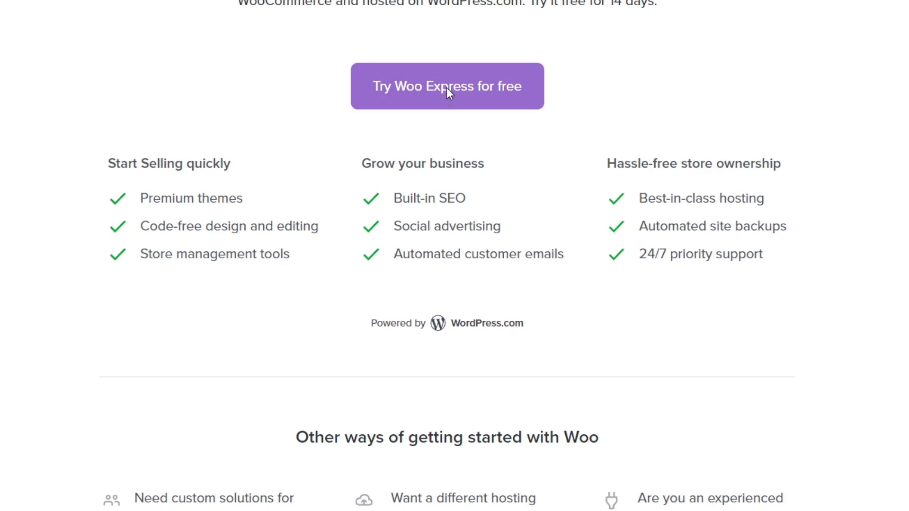
pyautogui.click(447, 86)
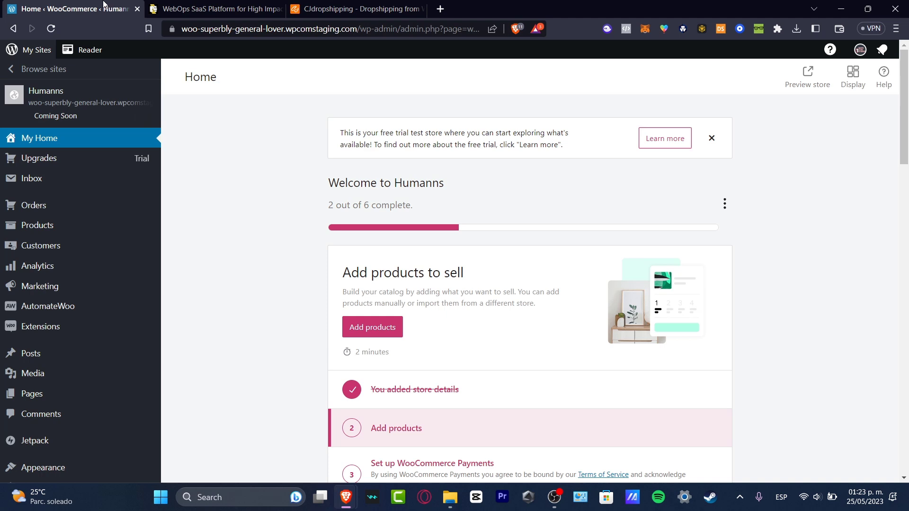
pyautogui.moveTo(105, 22)
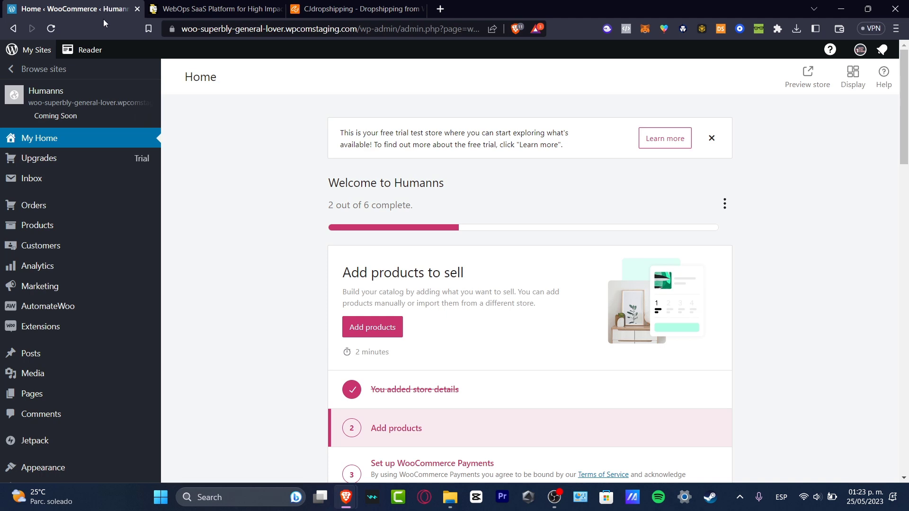
pyautogui.moveTo(235, 125)
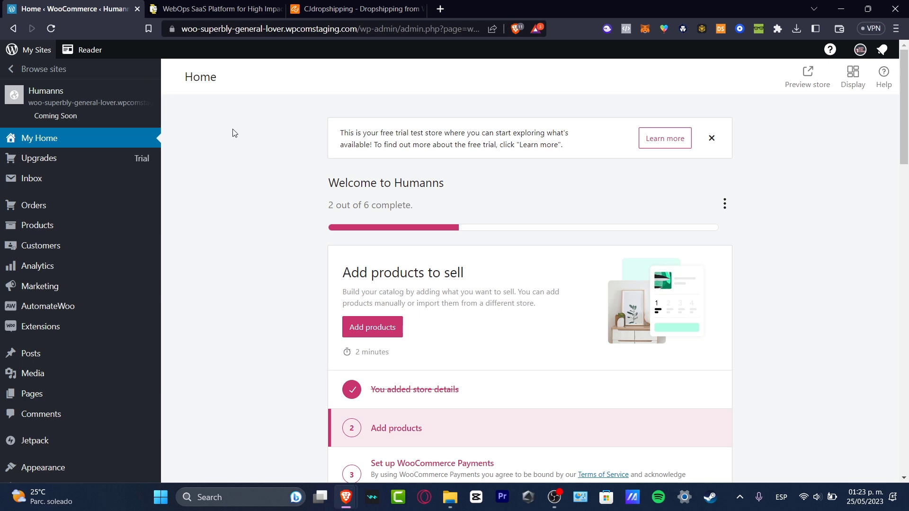
pyautogui.click(214, 9)
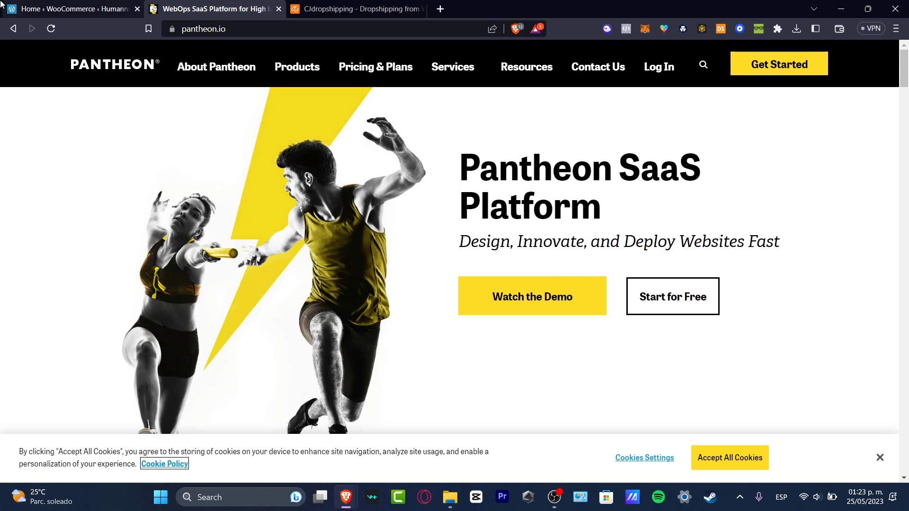
# Step: Return to the Pantheon website and bring up its dashboard login page
pyautogui.click(69, 8)
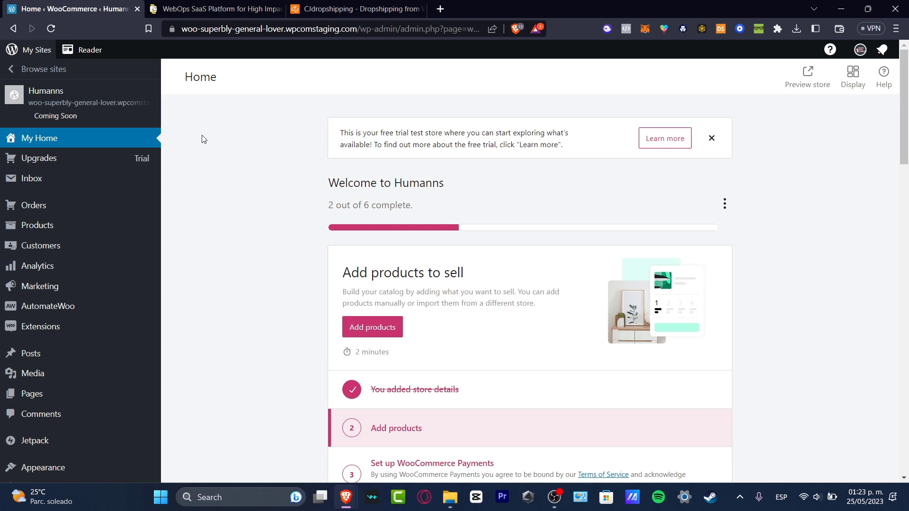
pyautogui.click(214, 9)
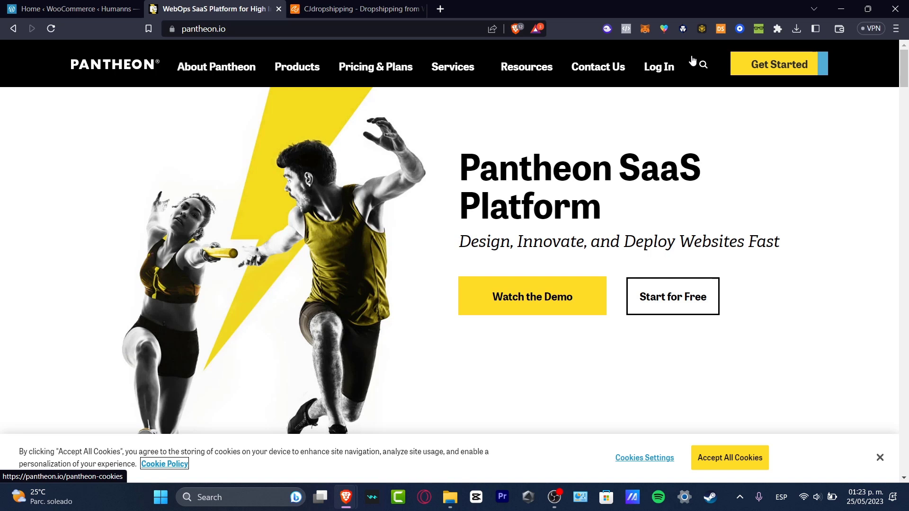
pyautogui.click(657, 67)
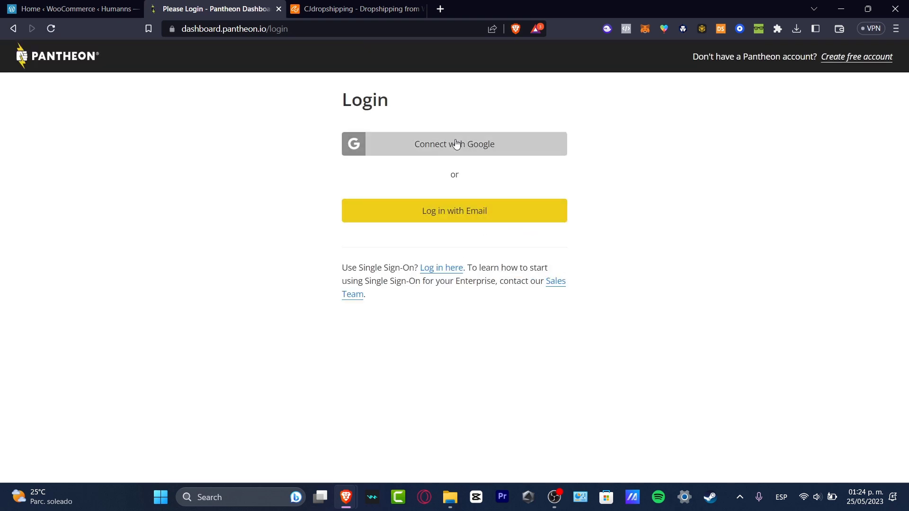
# Step: Sign in to Pantheon with the existing Google account to reach the Personal Workspace
pyautogui.click(454, 144)
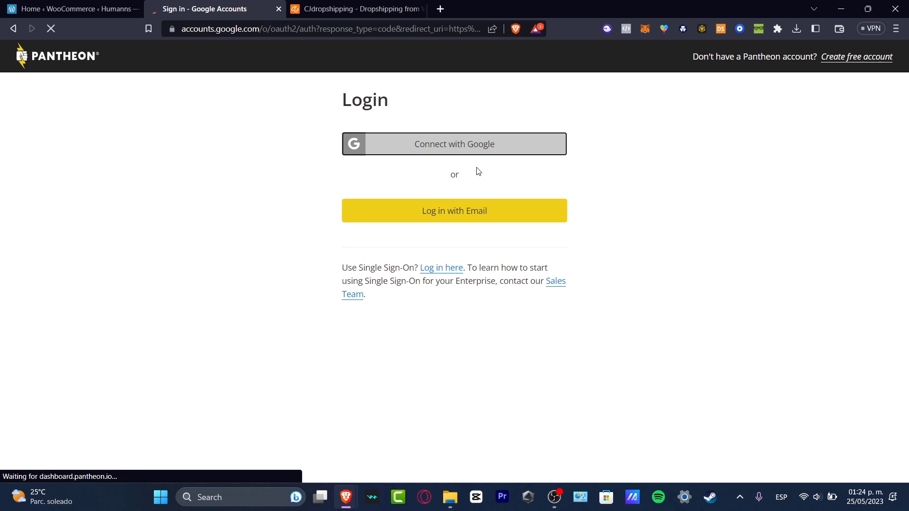
pyautogui.click(453, 144)
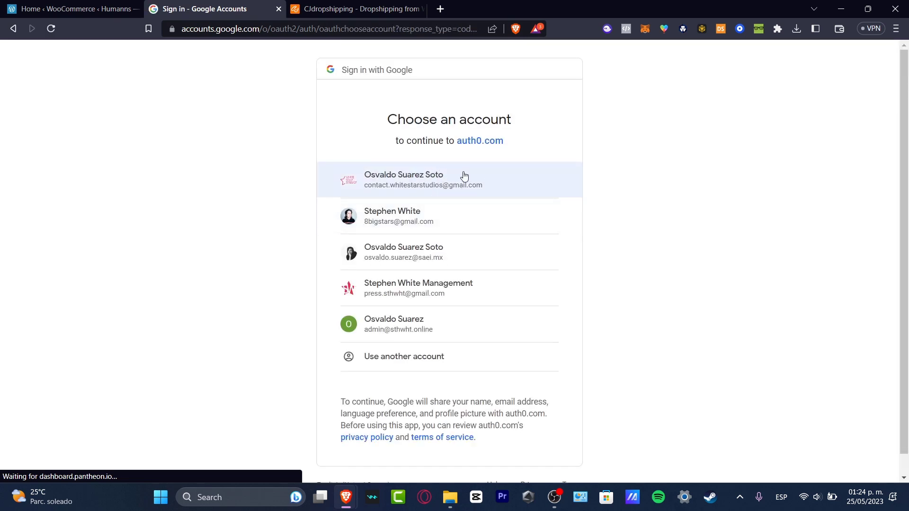
pyautogui.moveTo(484, 201)
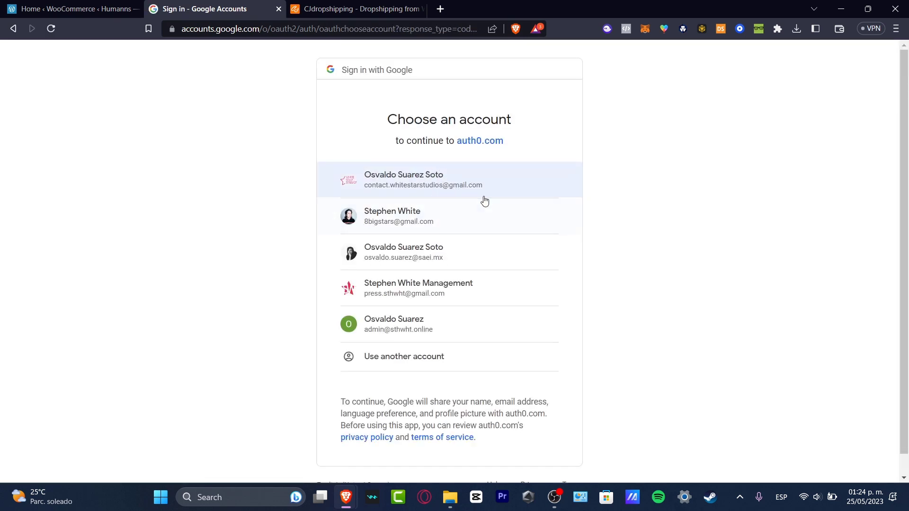
pyautogui.click(423, 179)
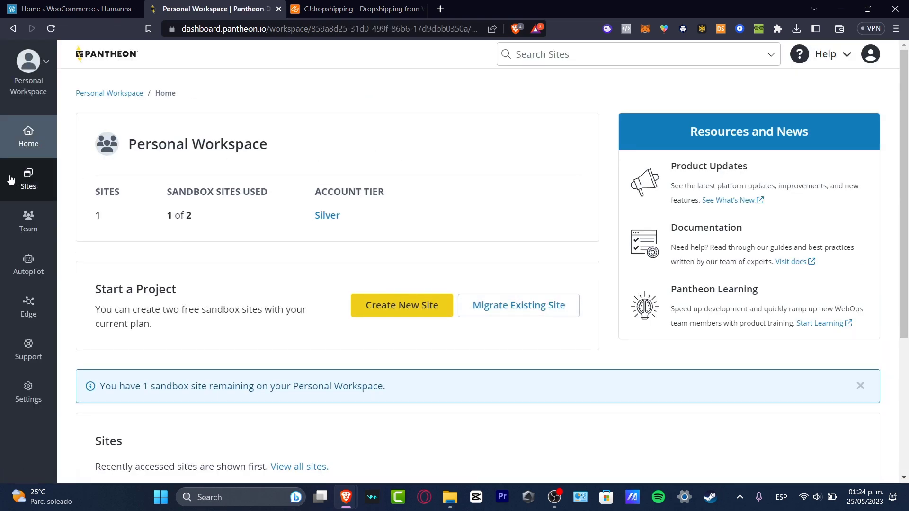
# Step: View the workspace Sites list with techxpressupport, then return to the Humanns store dashboard
pyautogui.click(28, 178)
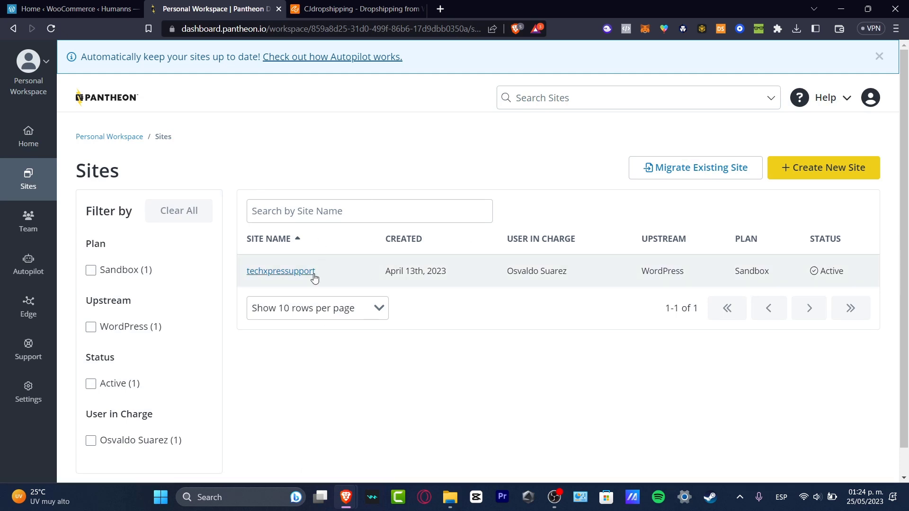
pyautogui.doubleClick(659, 271)
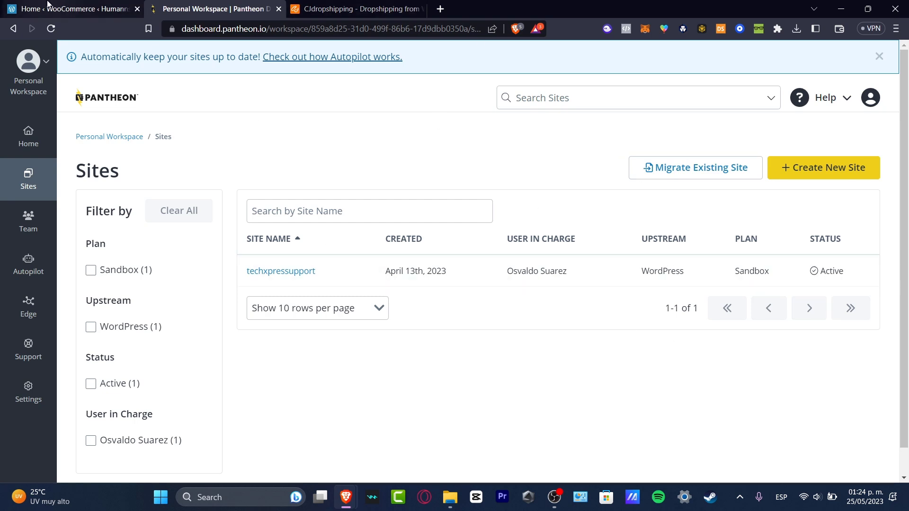
pyautogui.click(69, 9)
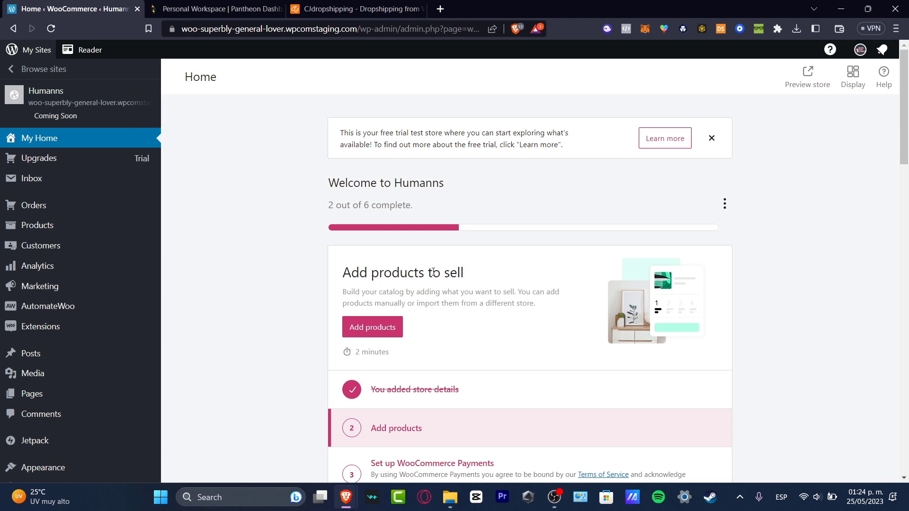
pyautogui.moveTo(503, 387)
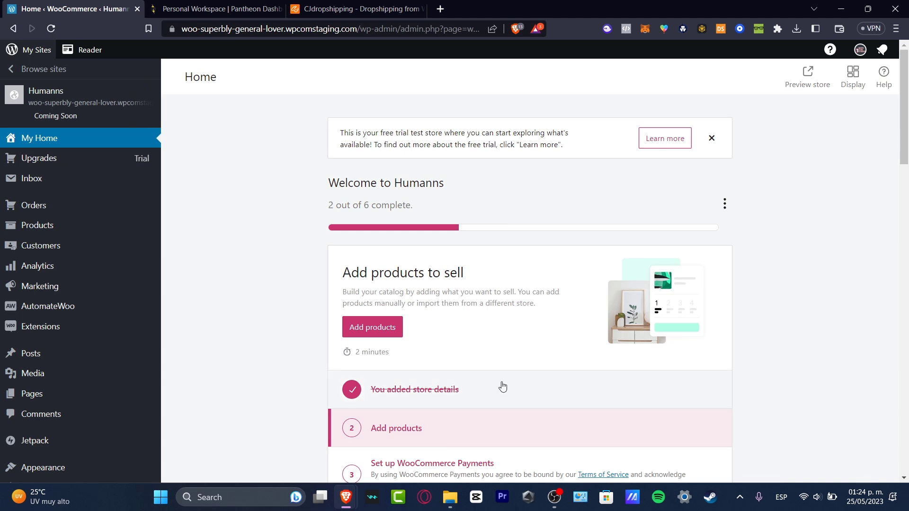
pyautogui.moveTo(403, 347)
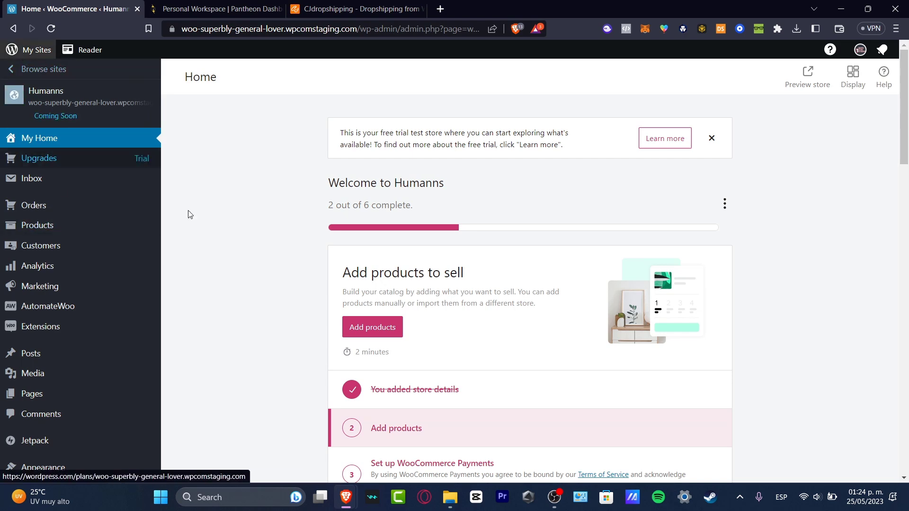
pyautogui.scroll(-3)
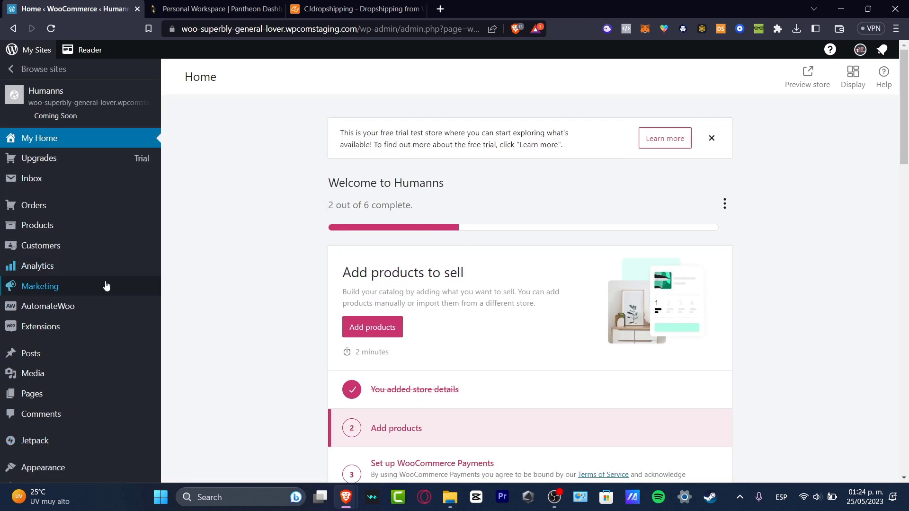
pyautogui.click(40, 326)
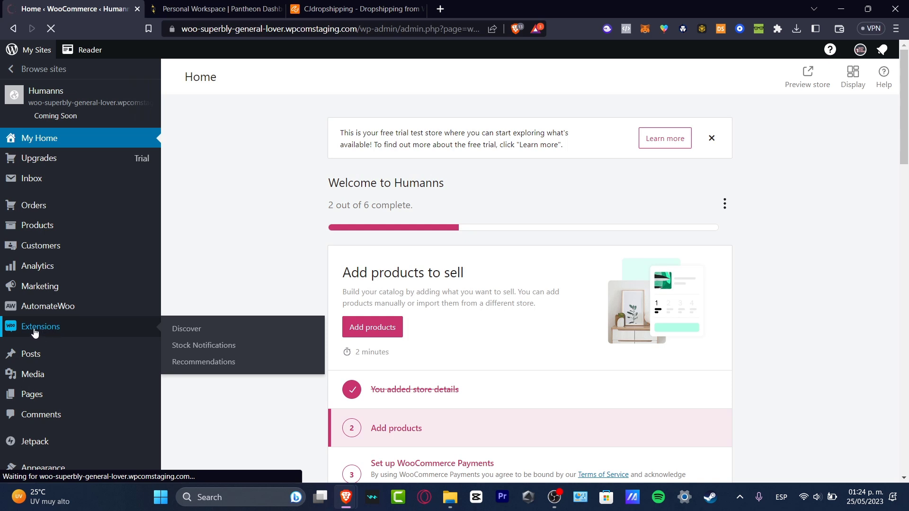
# Step: Go to the Extensions Discover page inviting a browse of the marketplace
pyautogui.click(40, 326)
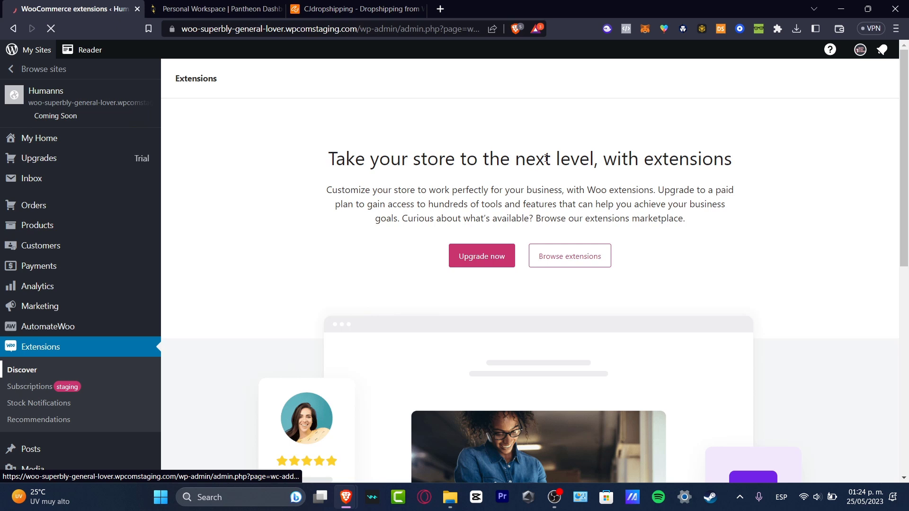
pyautogui.doubleClick(684, 158)
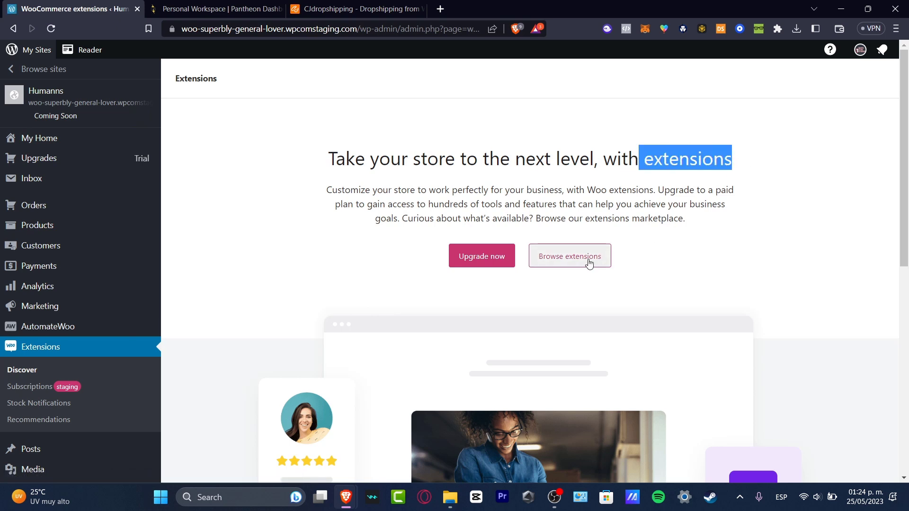
# Step: Browse the WooCommerce.com Extensions Store listing 817 extensions
pyautogui.click(569, 255)
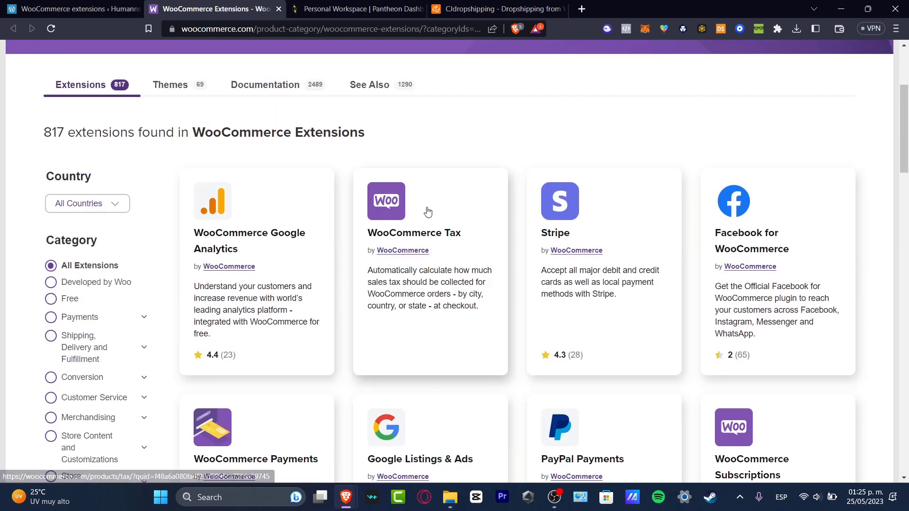
pyautogui.scroll(-3)
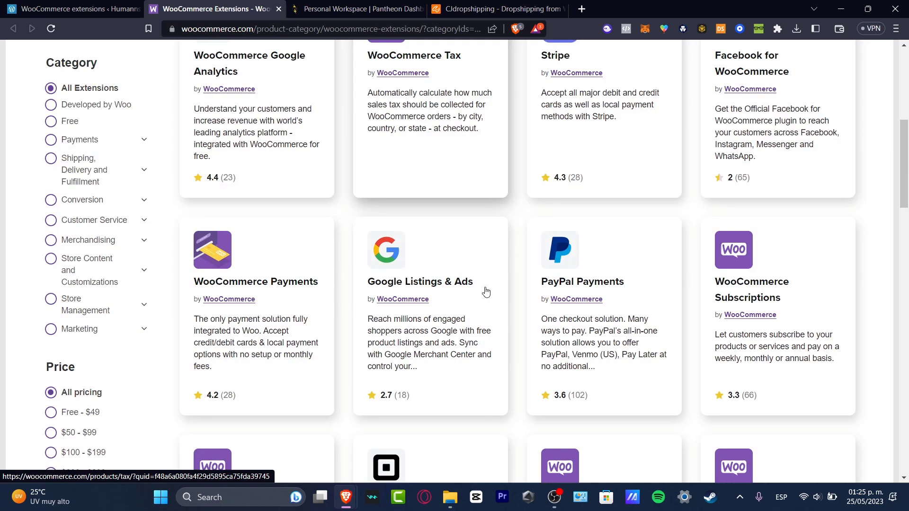
pyautogui.scroll(-3)
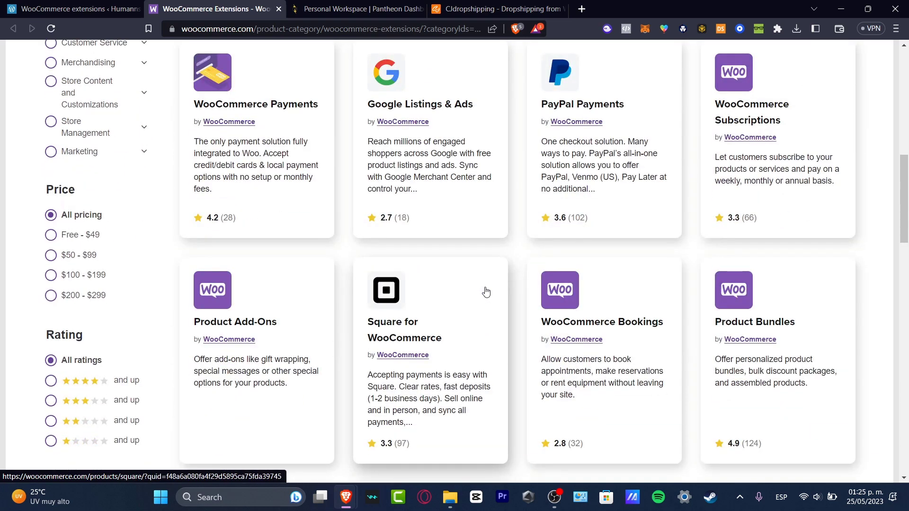
pyautogui.scroll(-3)
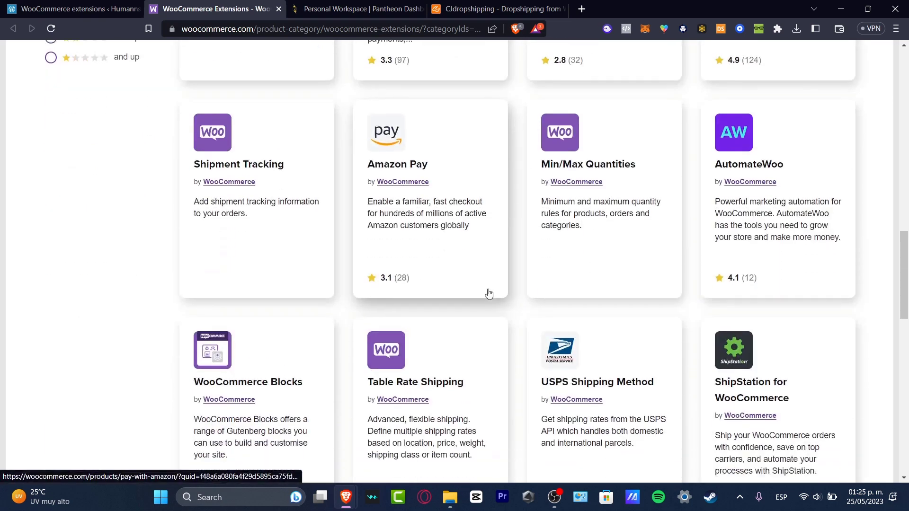
pyautogui.scroll(-3)
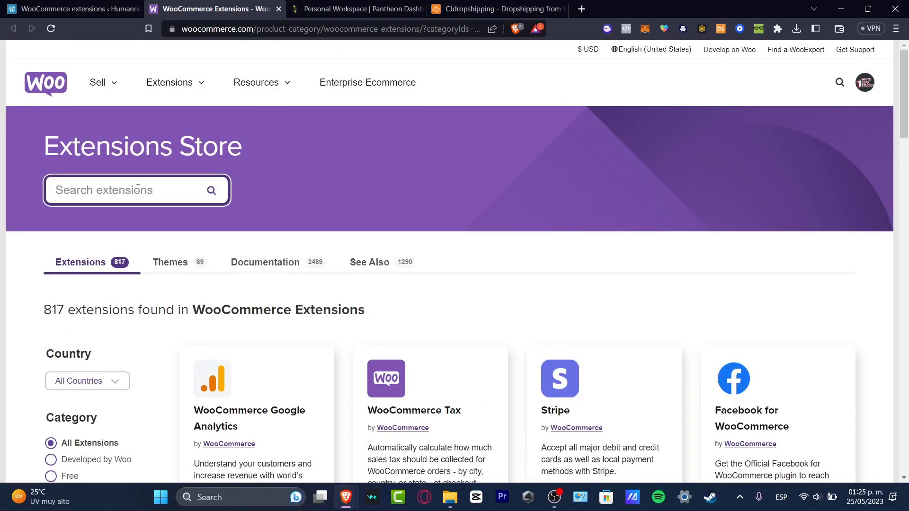
# Step: Search the Extensions Store for 'dropshipping', returning 16 extensions
pyautogui.write('dropshi')
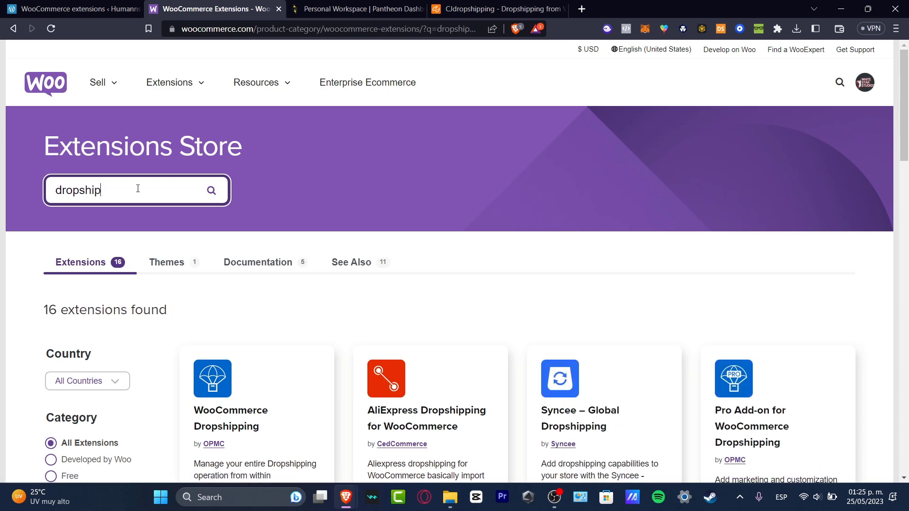
pyautogui.write('ping')
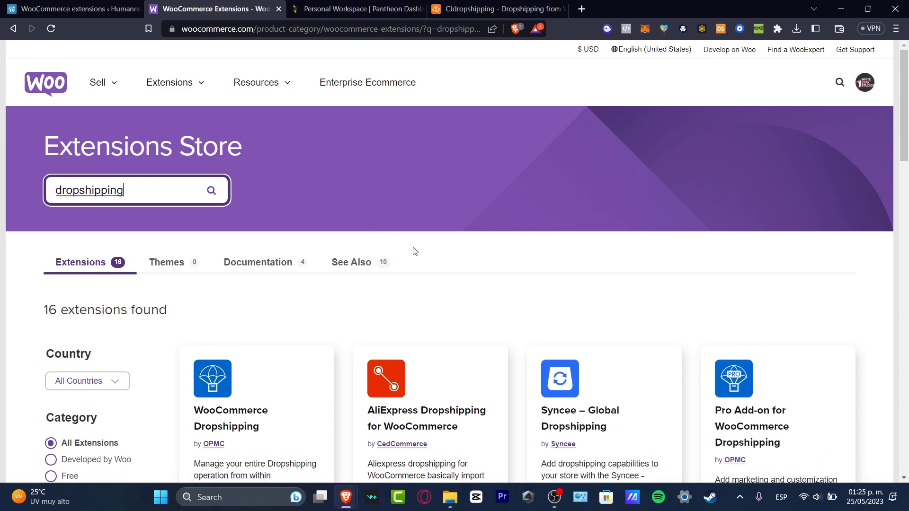
pyautogui.scroll(-3)
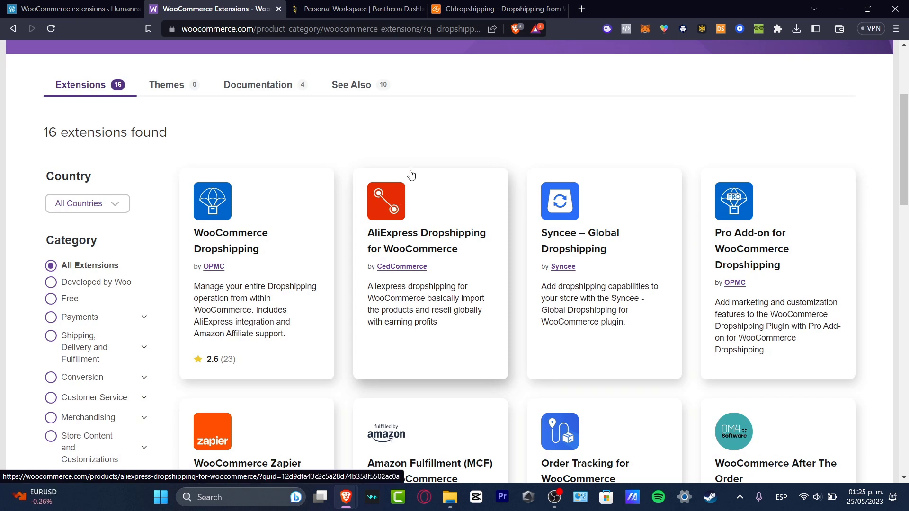
pyautogui.moveTo(150, 270)
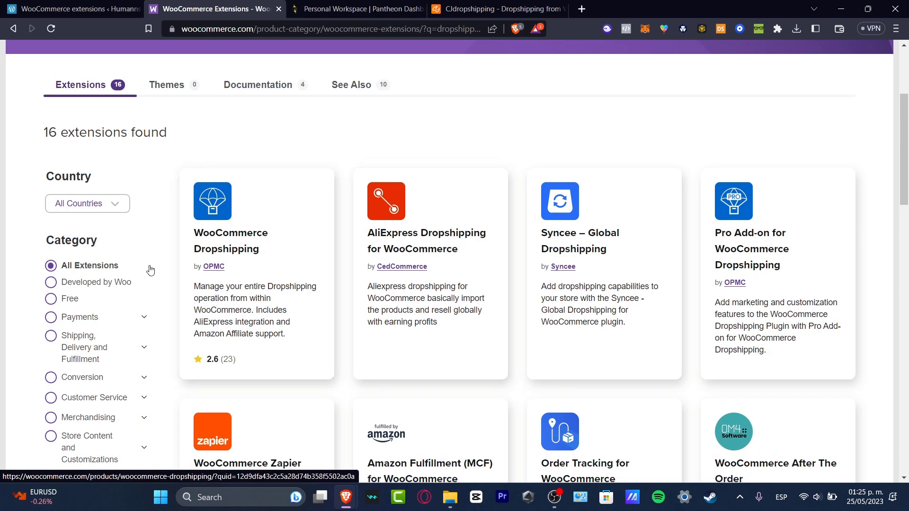
# Step: Restrict results to Free extensions, which finds no matches, only suggested docs
pyautogui.click(51, 299)
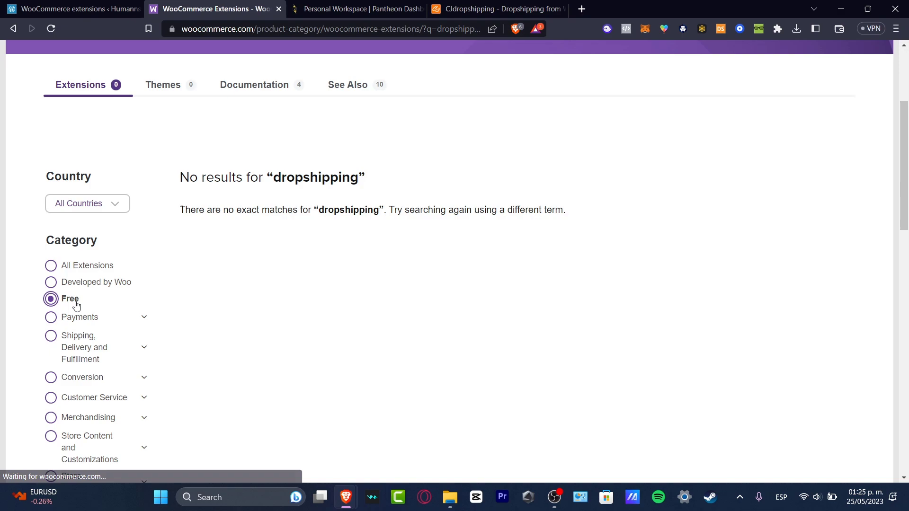
pyautogui.scroll(-3)
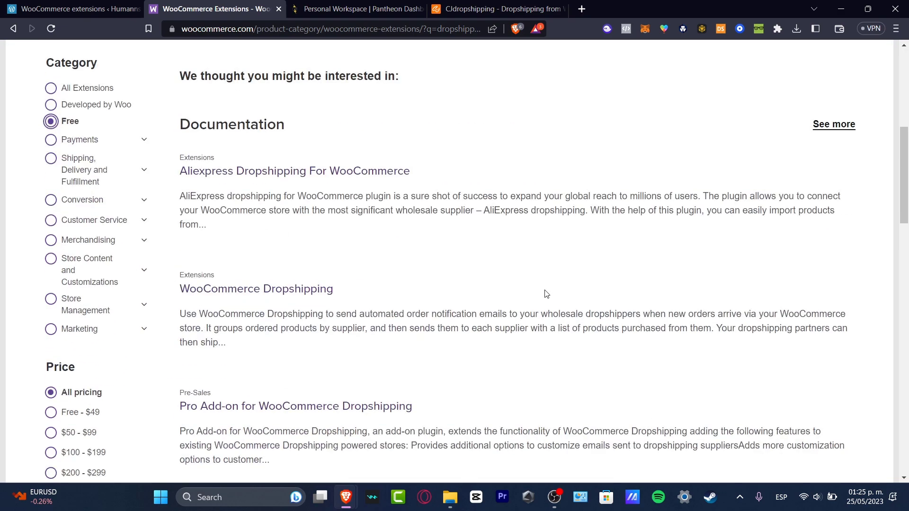
pyautogui.scroll(-3)
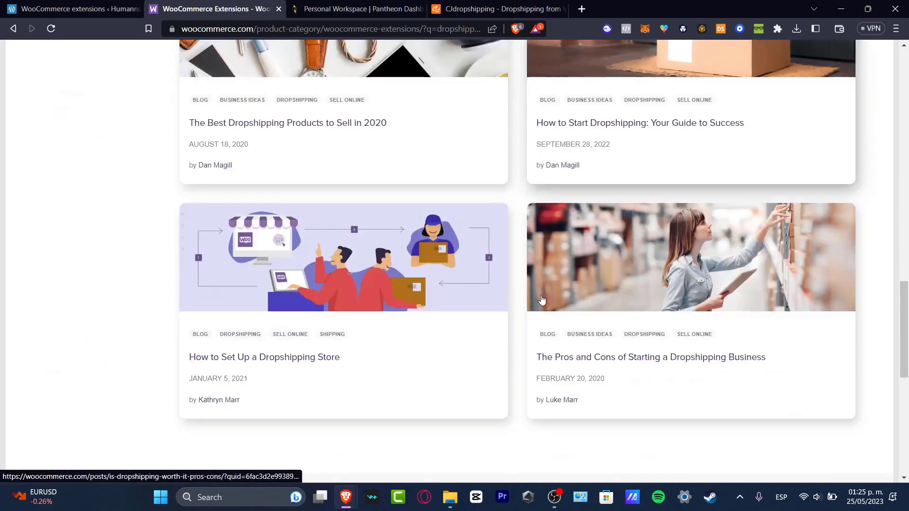
pyautogui.scroll(-3)
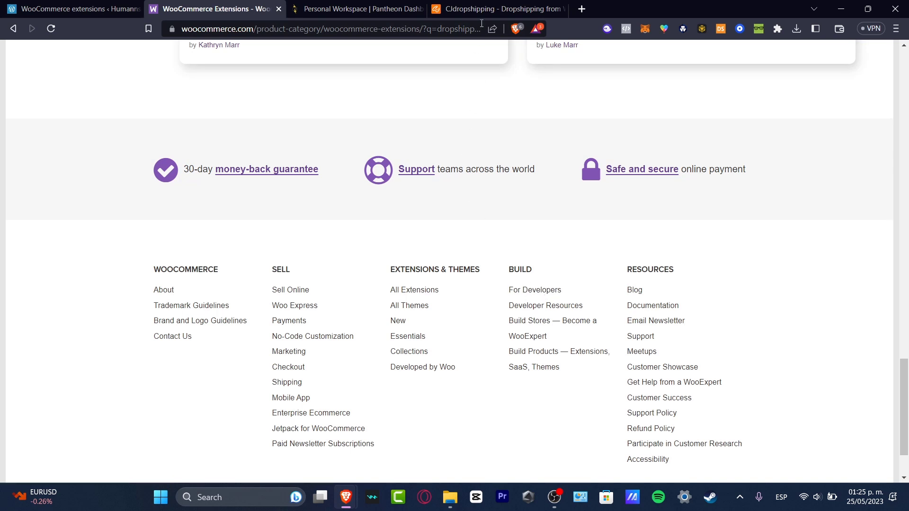
# Step: Switch to CJdropshipping and dismiss Alex's welcome assistant messages
pyautogui.click(497, 9)
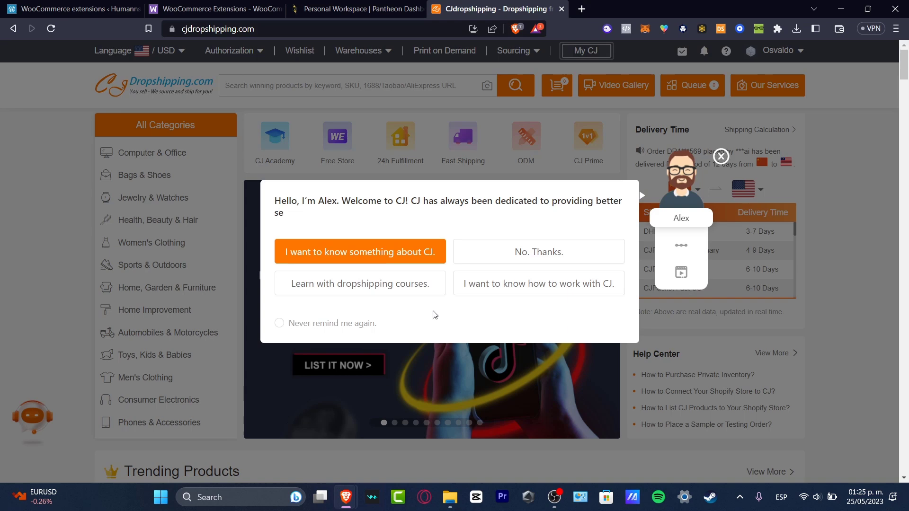
pyautogui.click(279, 323)
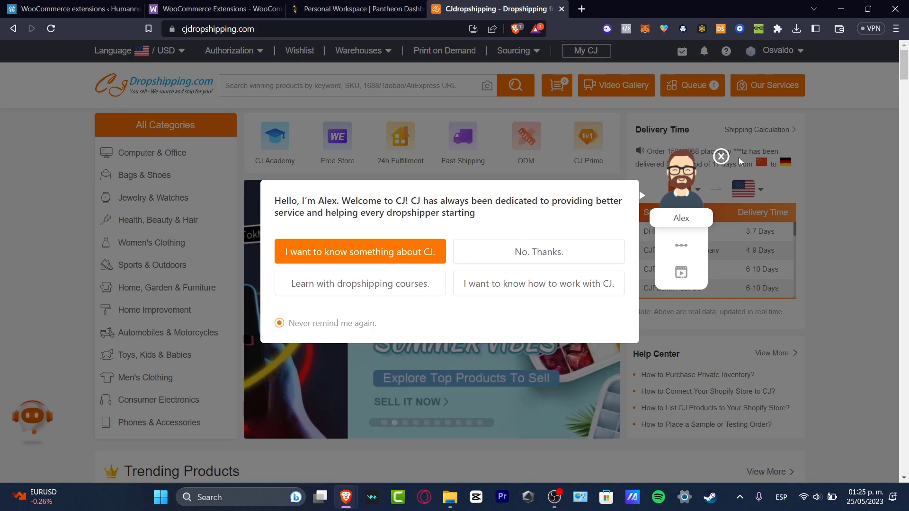
pyautogui.click(720, 156)
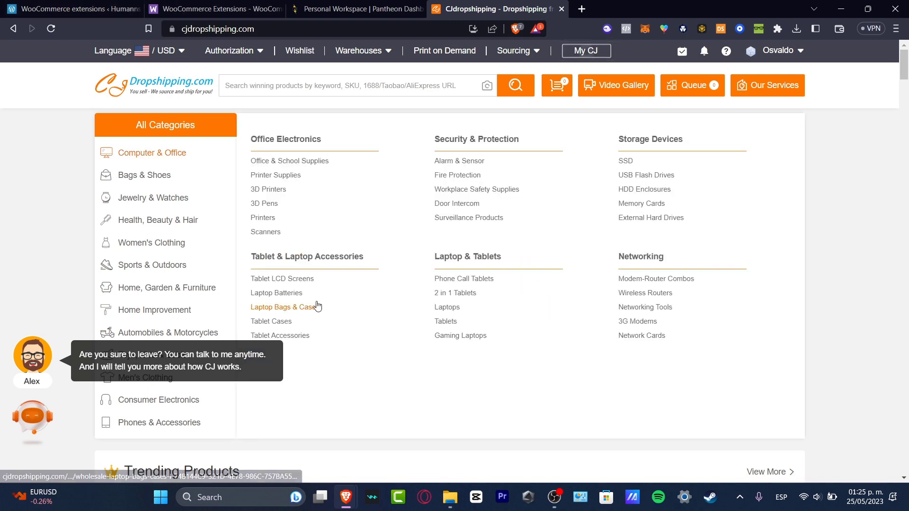
pyautogui.click(767, 85)
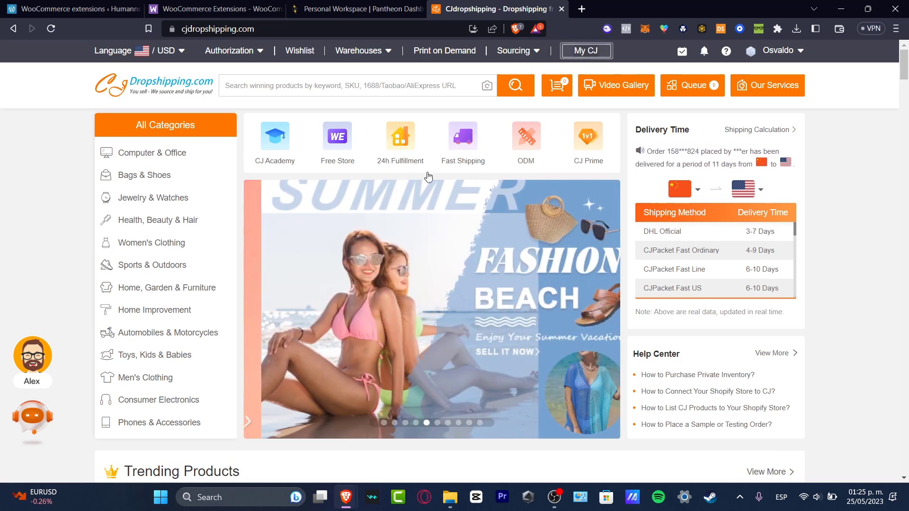
# Step: Show the Authorization menu listing store platforms including WooCommerce
pyautogui.scroll(-3)
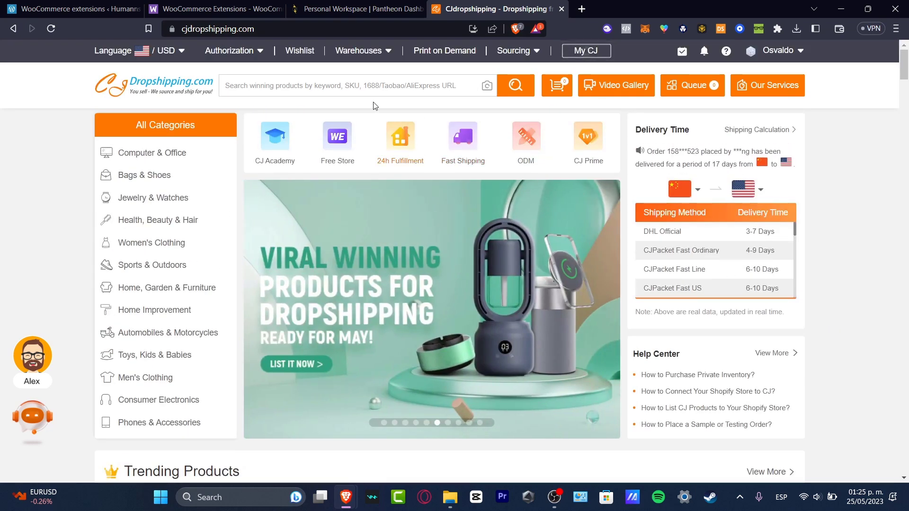
pyautogui.click(230, 50)
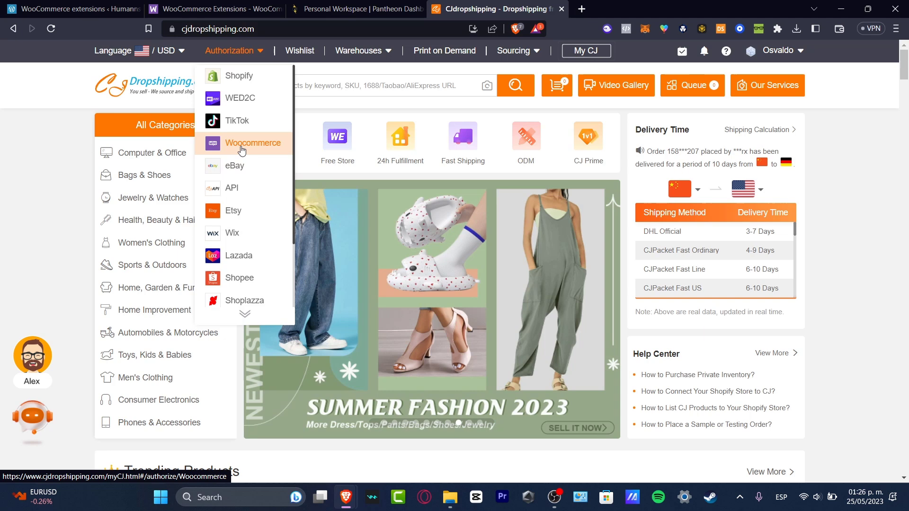
# Step: Choose Woocommerce as the platform, reaching the Store Authorization page with no stores yet
pyautogui.click(252, 142)
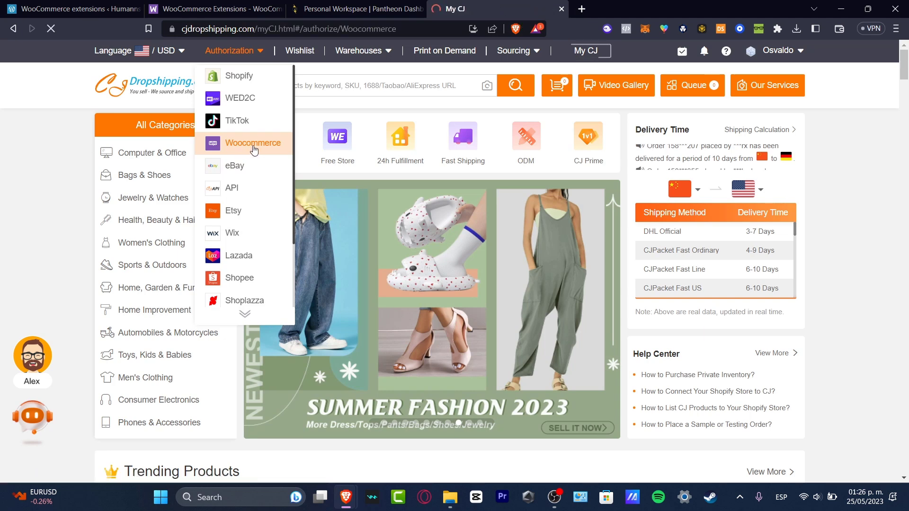
pyautogui.moveTo(259, 61)
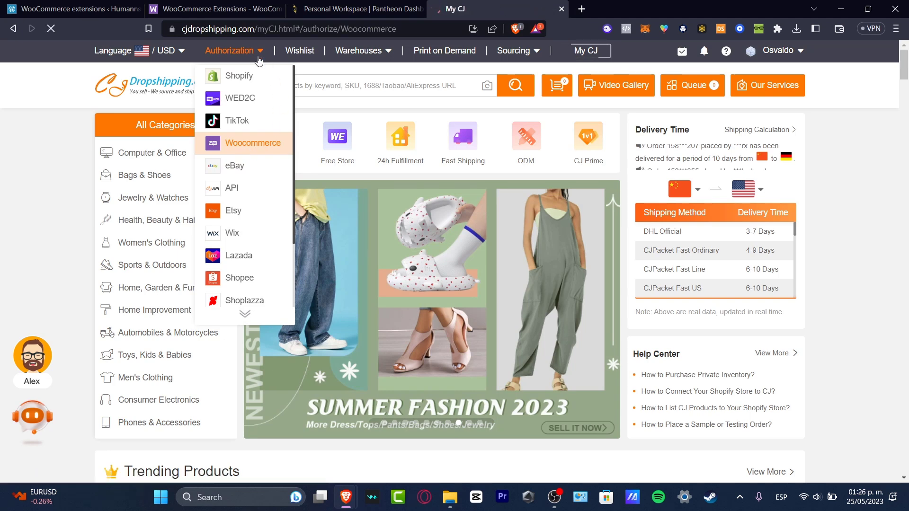
pyautogui.click(253, 142)
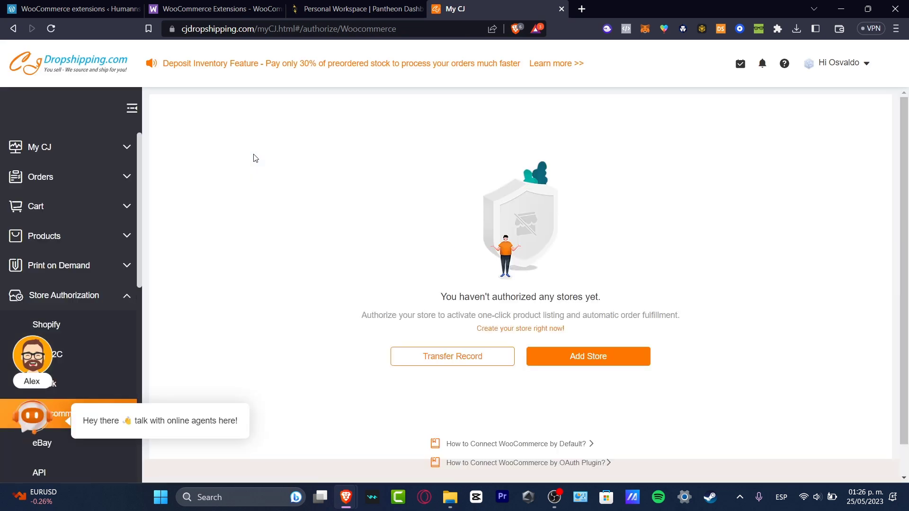
pyautogui.moveTo(621, 253)
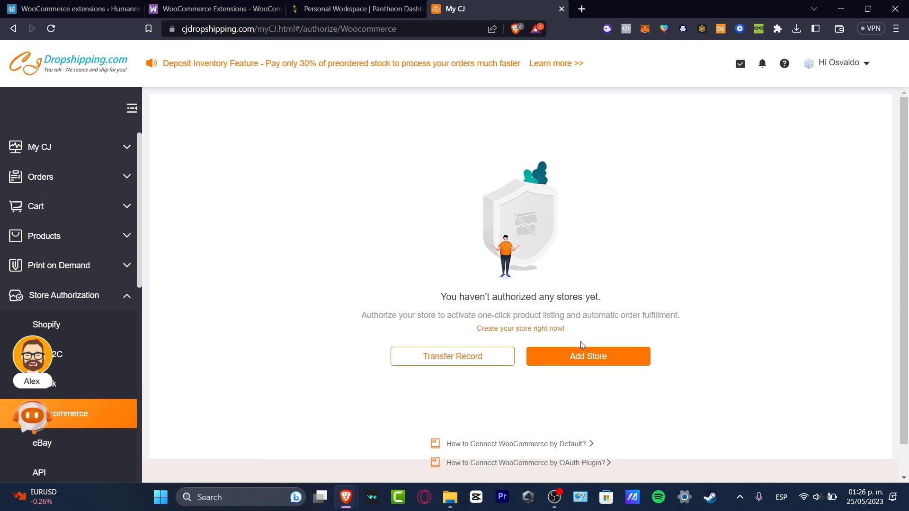
# Step: Begin adding a WooCommerce store in CJ and switch to the Humanns storefront for its URL
pyautogui.click(586, 356)
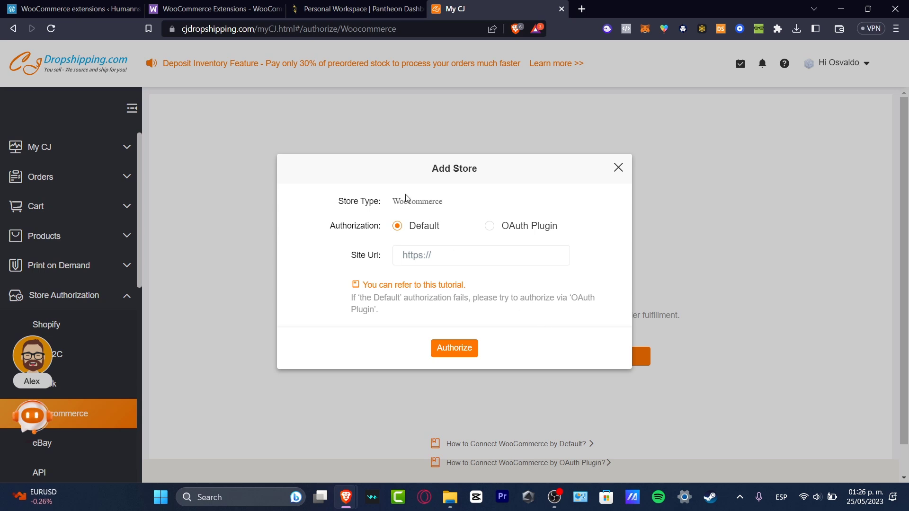
pyautogui.moveTo(447, 209)
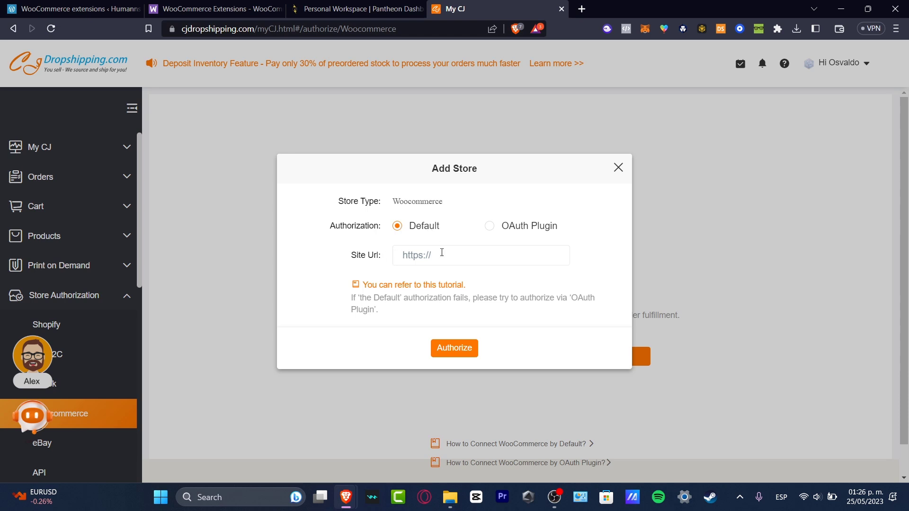
pyautogui.moveTo(461, 270)
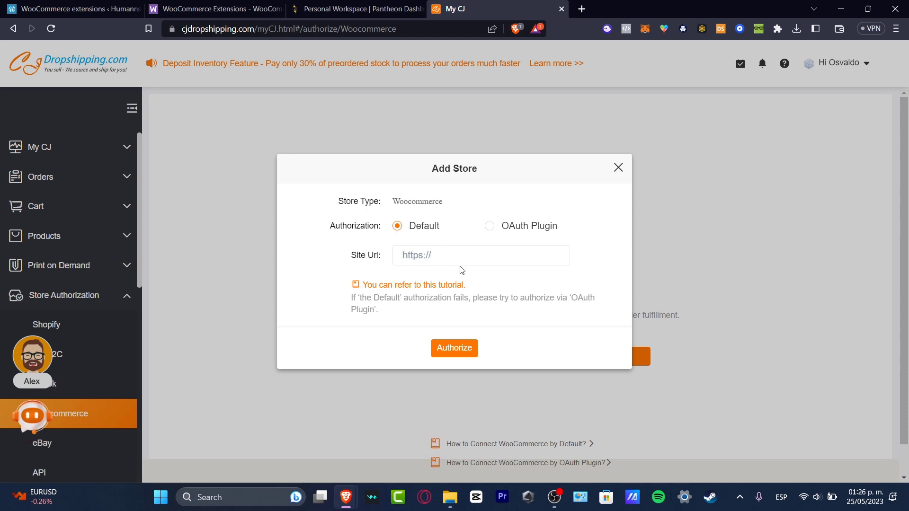
pyautogui.click(70, 9)
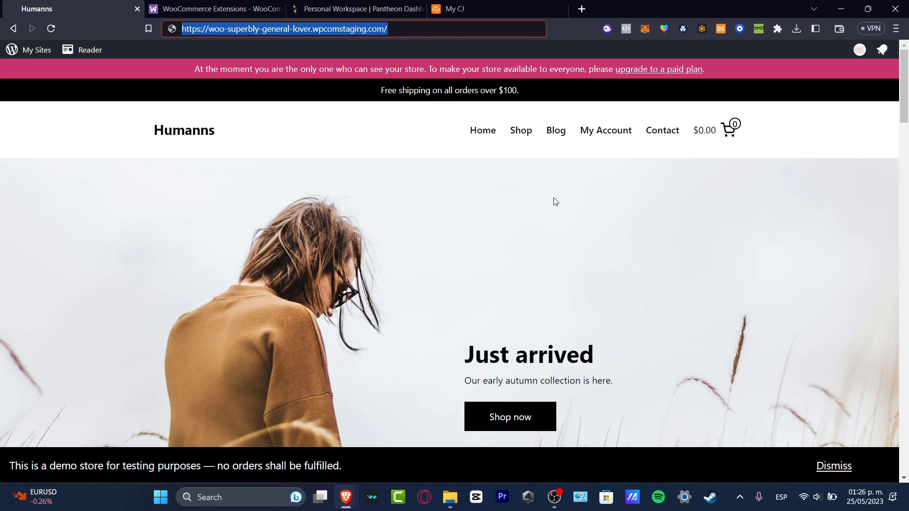
# Step: Bring the Humanns store address back into CJ's Add Store site URL field
pyautogui.scroll(-3)
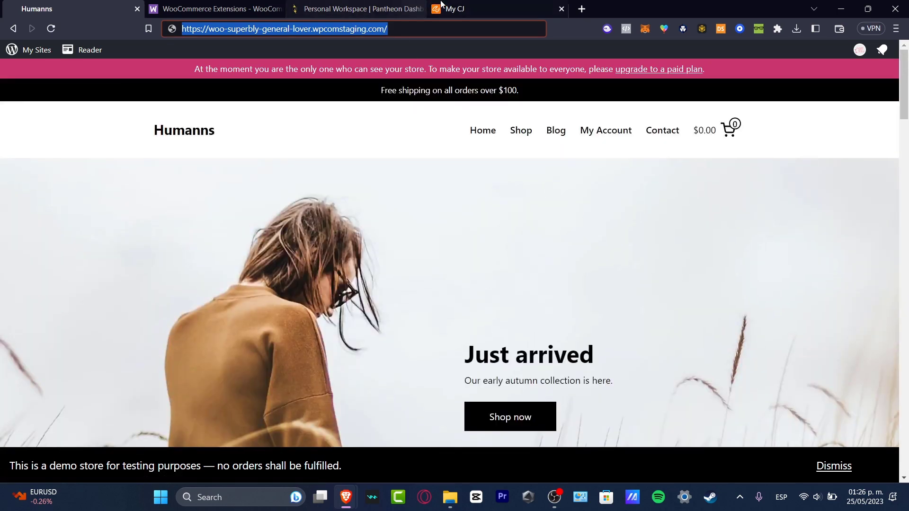
pyautogui.click(463, 9)
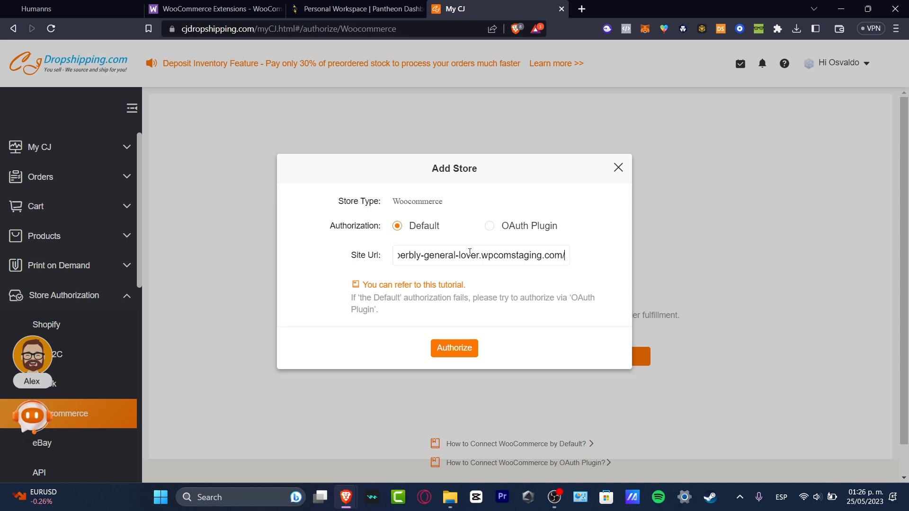
# Step: Authorize the store address and approve CJDropshipping's read/write access, reaching Authorization Success
pyautogui.click(454, 347)
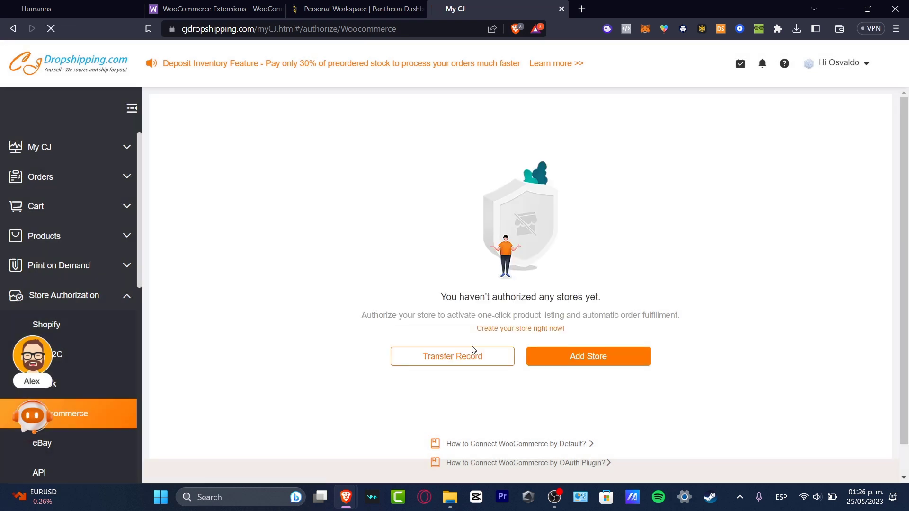
pyautogui.click(587, 356)
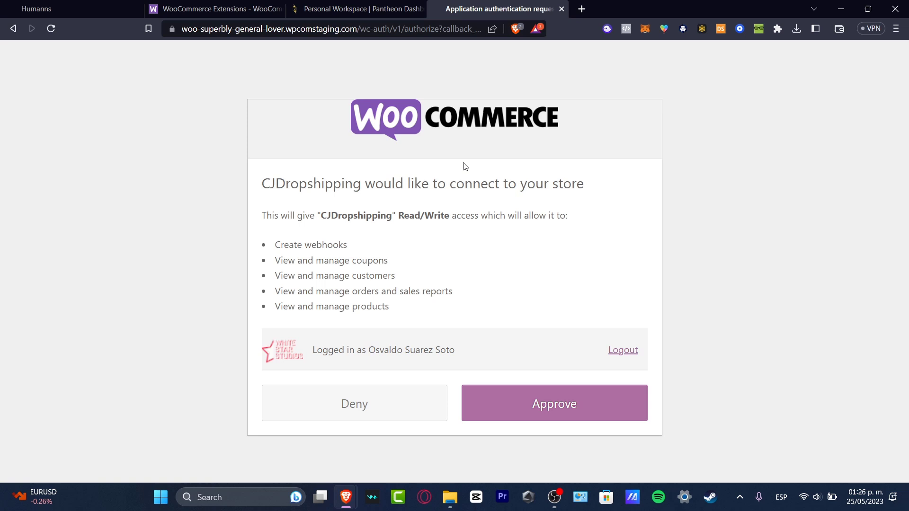
pyautogui.moveTo(482, 181)
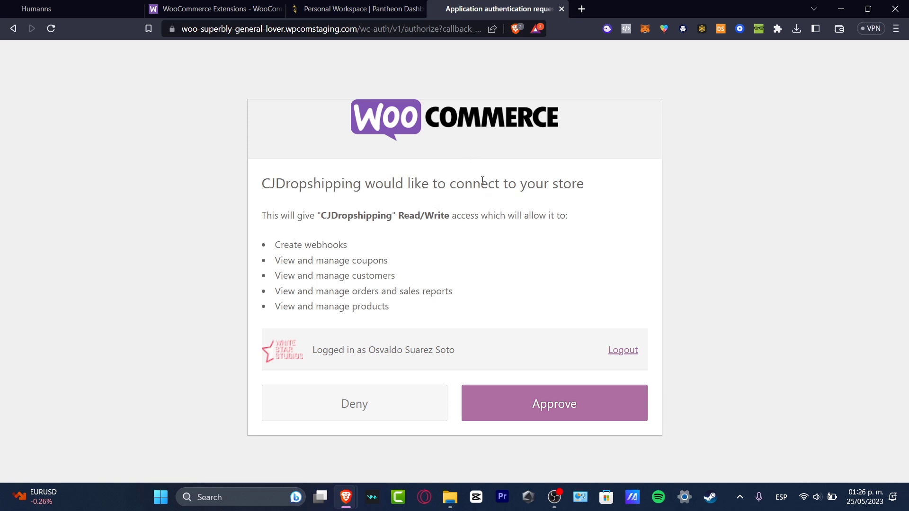
pyautogui.moveTo(395, 142)
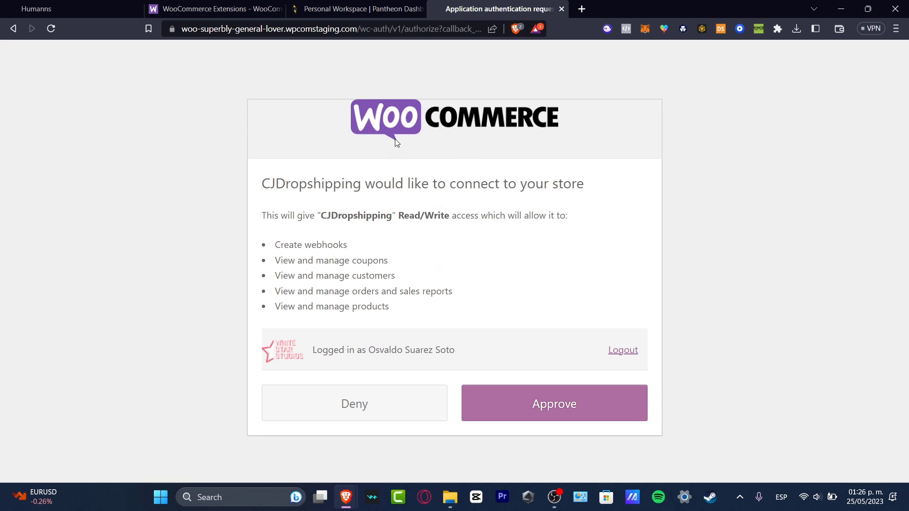
pyautogui.moveTo(550, 374)
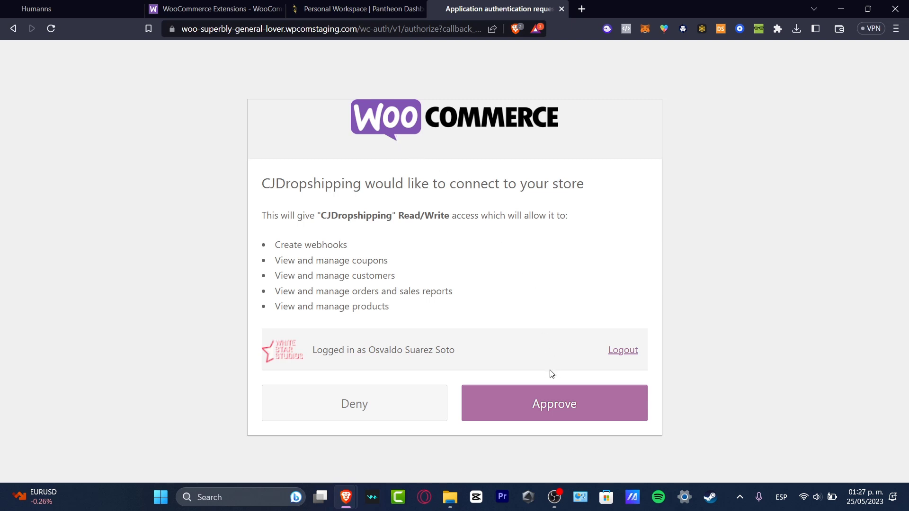
pyautogui.click(552, 403)
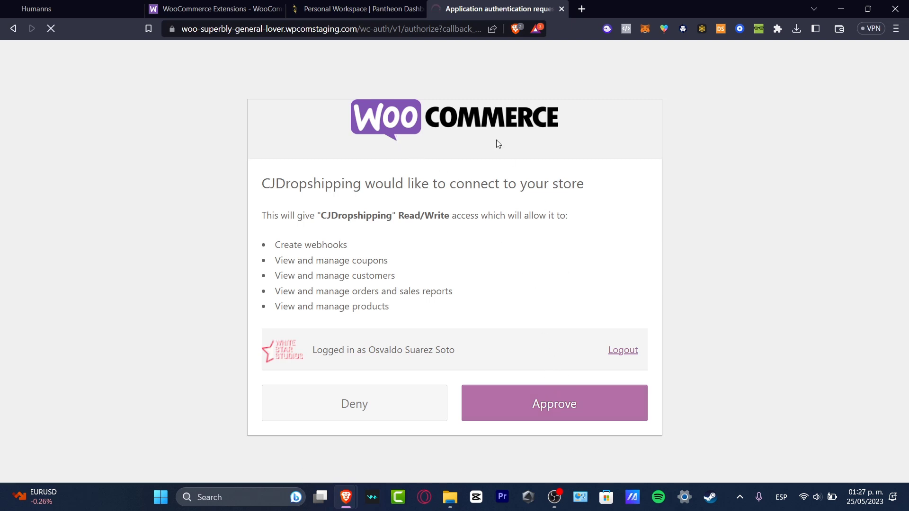
pyautogui.click(553, 402)
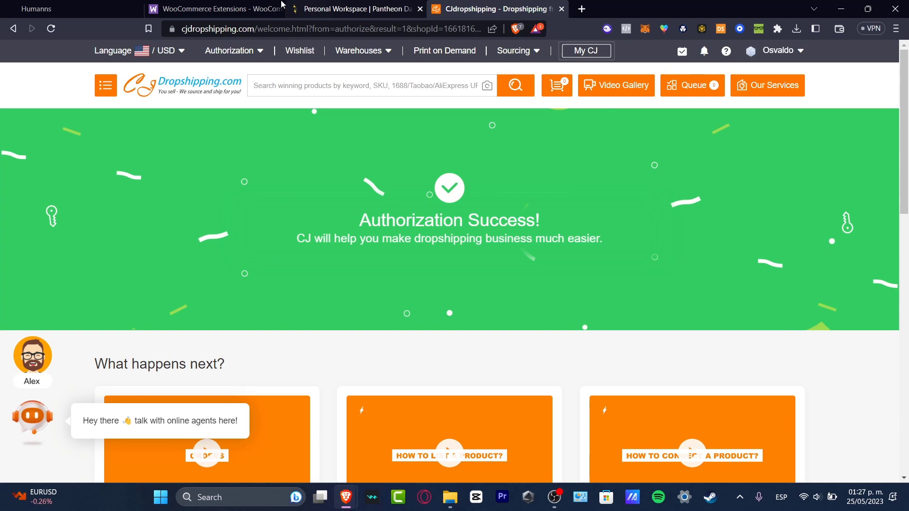
# Step: Queue the fingertip gyro drone, manicure drill set and 3-in-1 charger speaker from CJ trending products
pyautogui.click(214, 9)
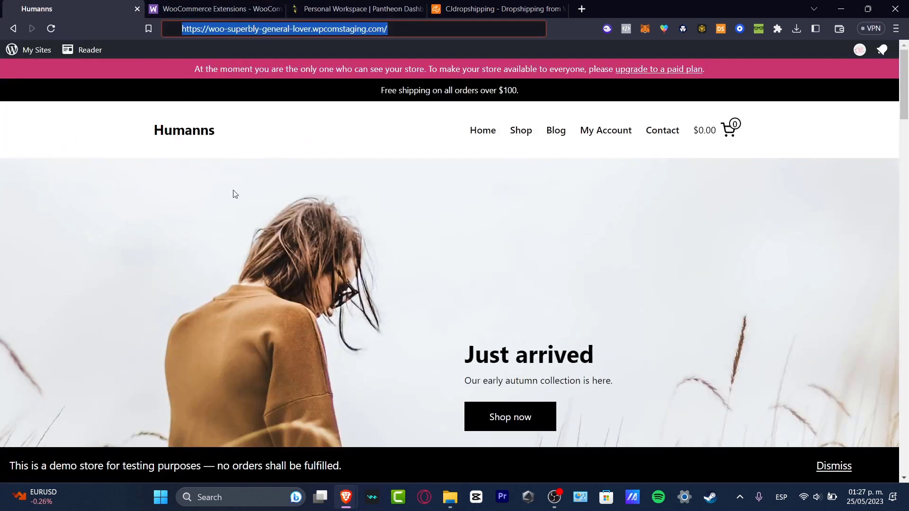
pyautogui.click(498, 8)
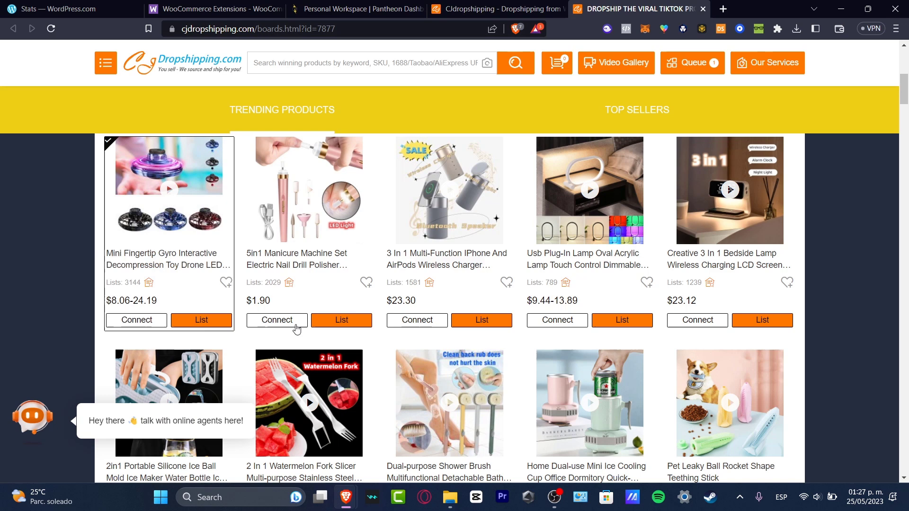
pyautogui.click(448, 318)
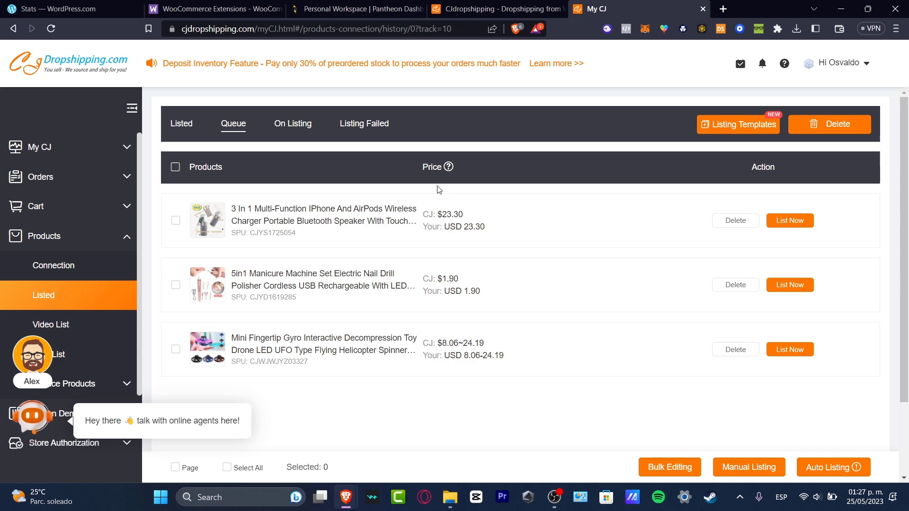
# Step: Assign store, category and recommended prices to the charger lamp and manicure set, then list them
pyautogui.click(323, 214)
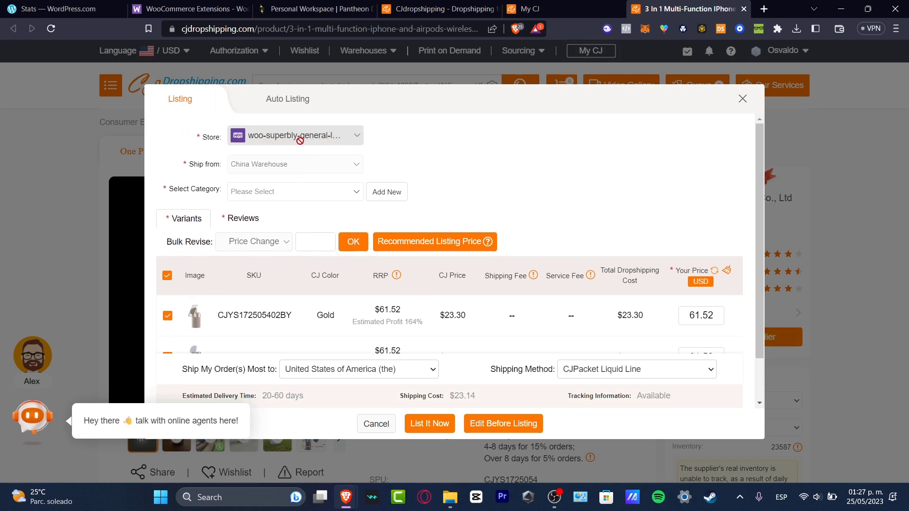
pyautogui.click(294, 191)
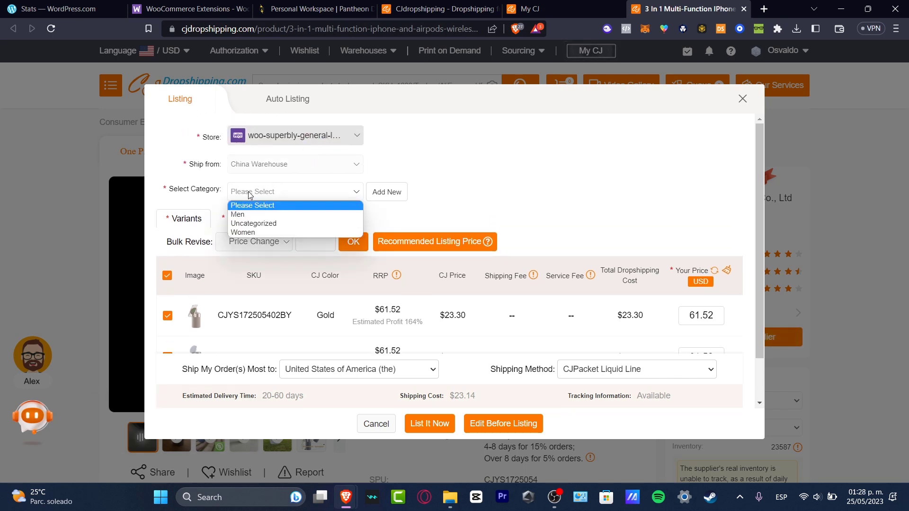
pyautogui.click(237, 214)
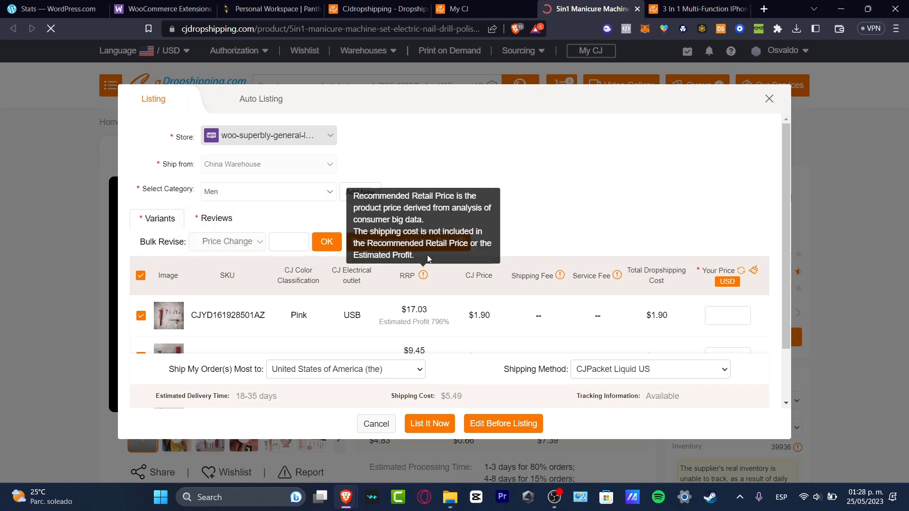
pyautogui.click(408, 241)
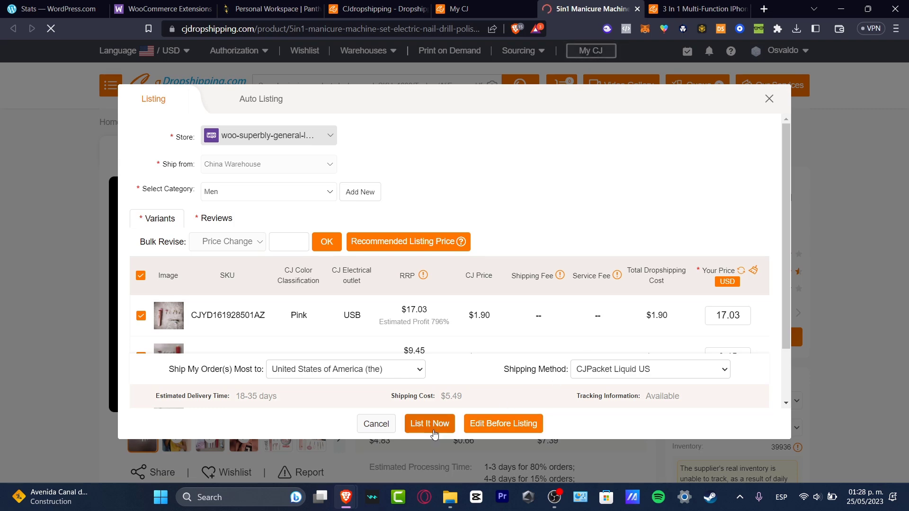
pyautogui.click(429, 423)
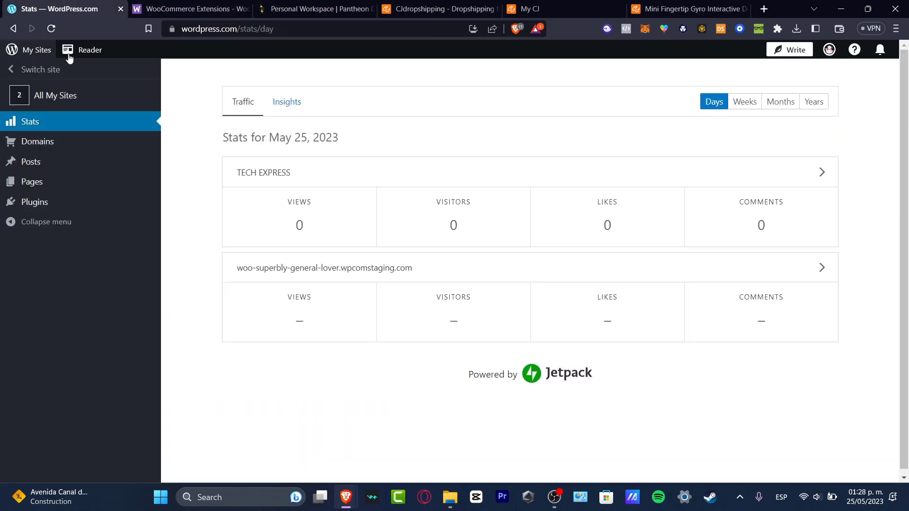
pyautogui.moveTo(36, 49)
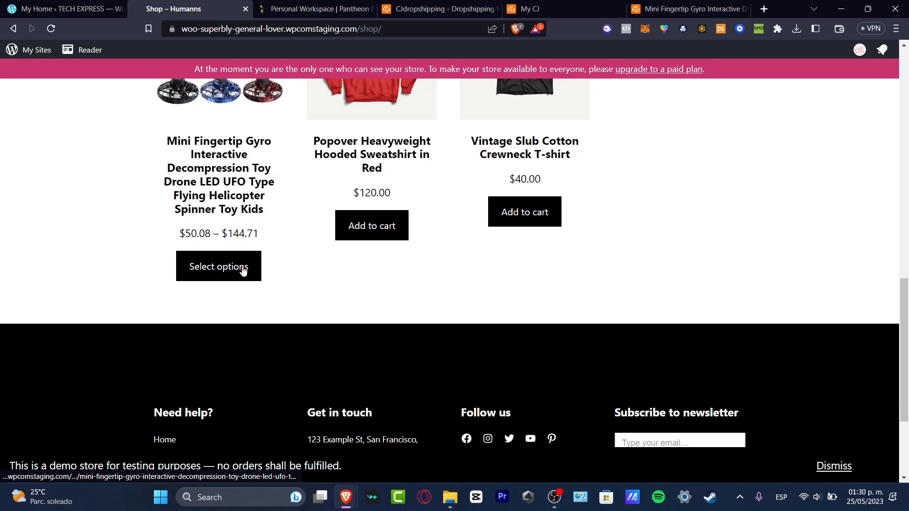
# Step: Review the Mini Fingertip Gyro product page in the Humanns shop, priced $50.08–$144.71
pyautogui.click(219, 266)
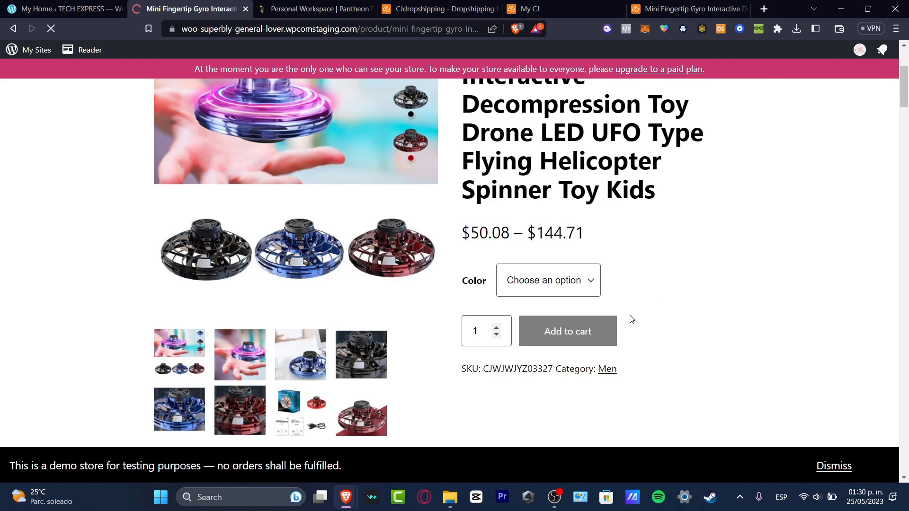
pyautogui.scroll(-3)
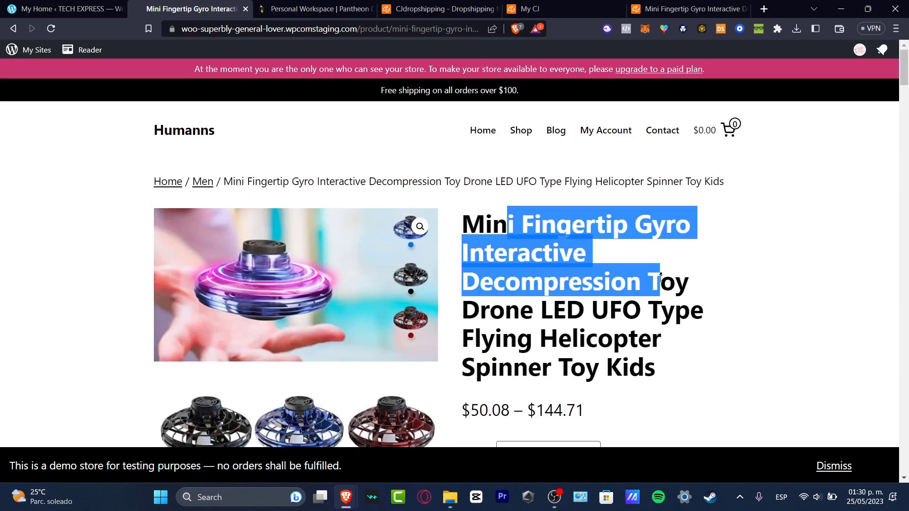
pyautogui.scroll(-3)
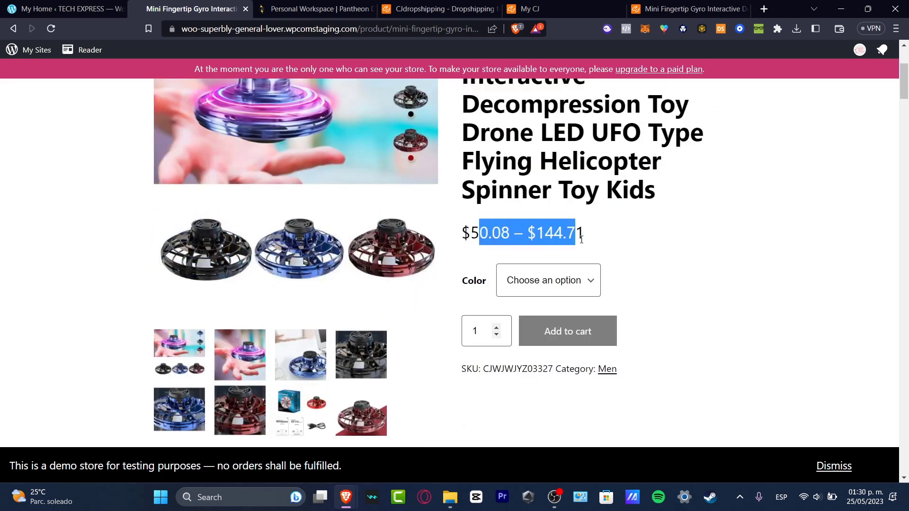
pyautogui.click(547, 280)
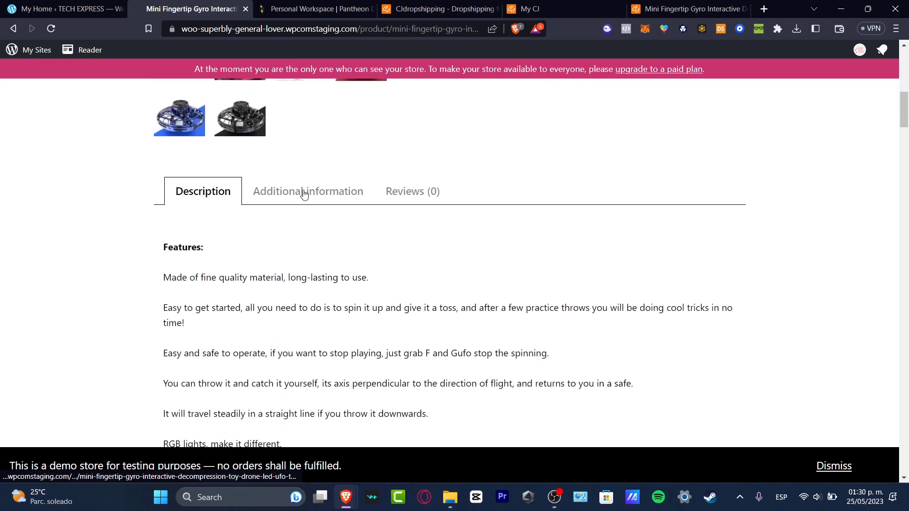
pyautogui.scroll(-3)
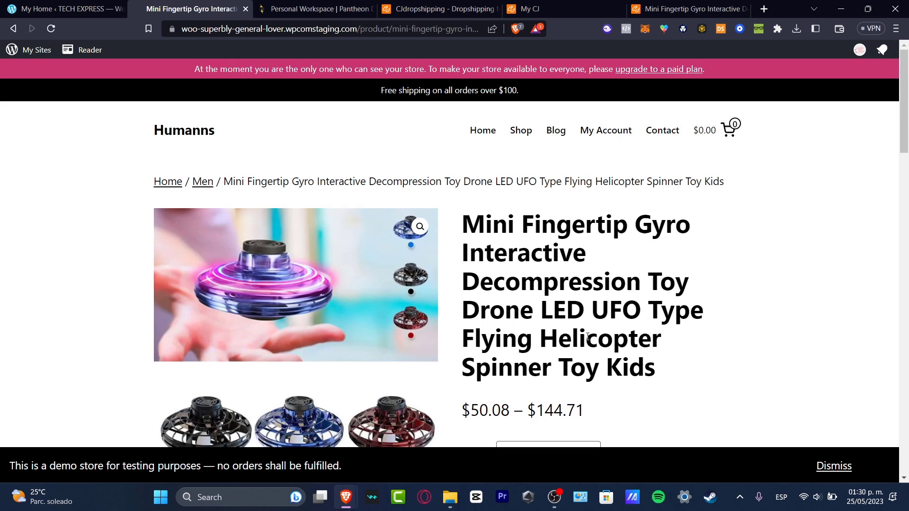
pyautogui.click(57, 9)
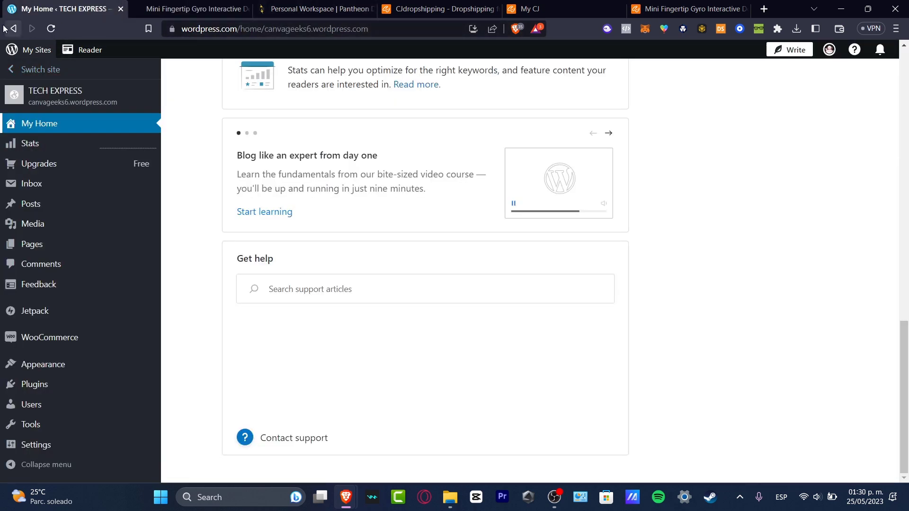
# Step: Return to the Humanns Orders page and enable automatic payments to clear the subscriptions notice
pyautogui.click(31, 244)
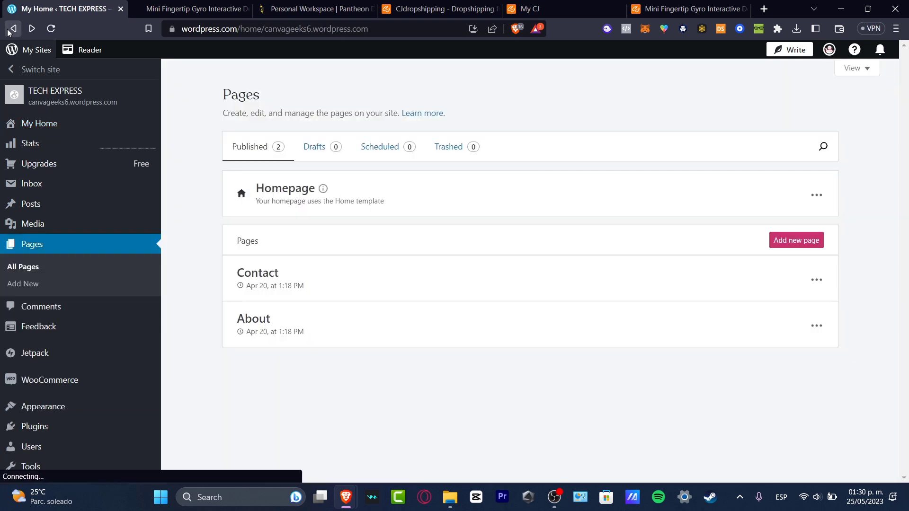
pyautogui.click(11, 28)
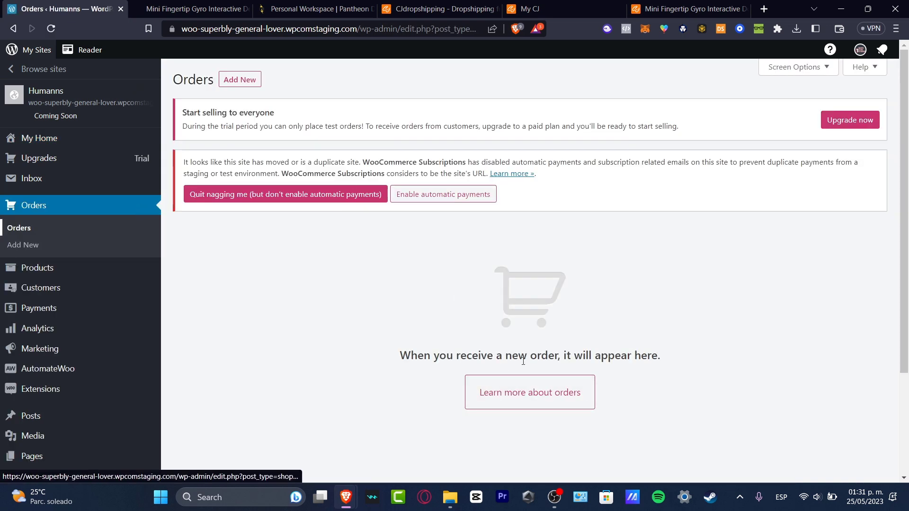
pyautogui.moveTo(537, 315)
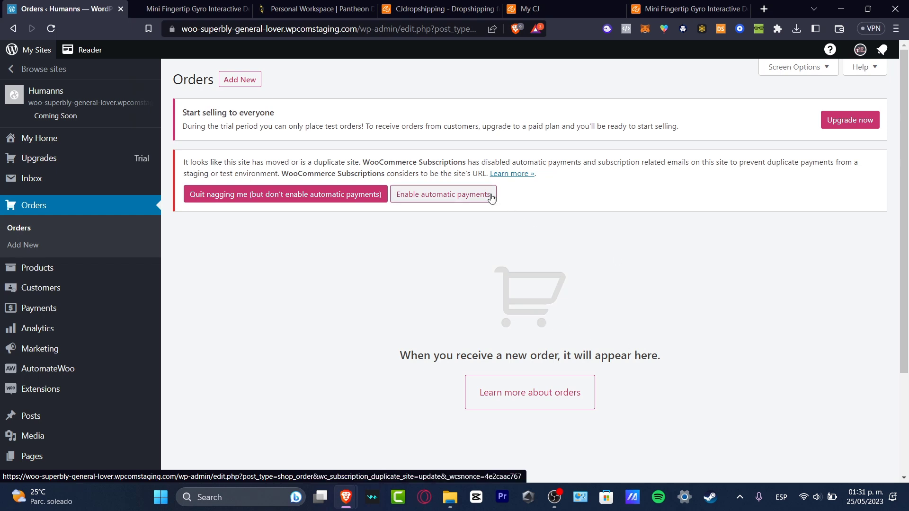
pyautogui.click(443, 194)
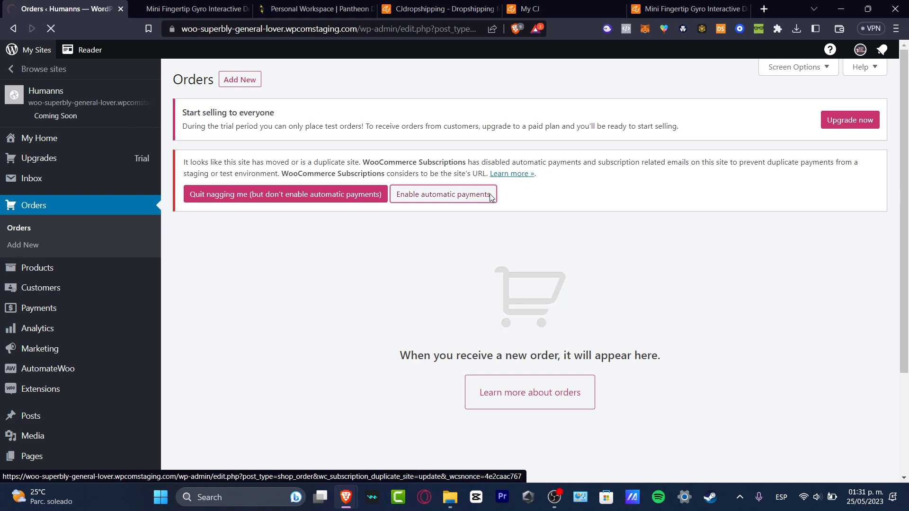
pyautogui.click(441, 194)
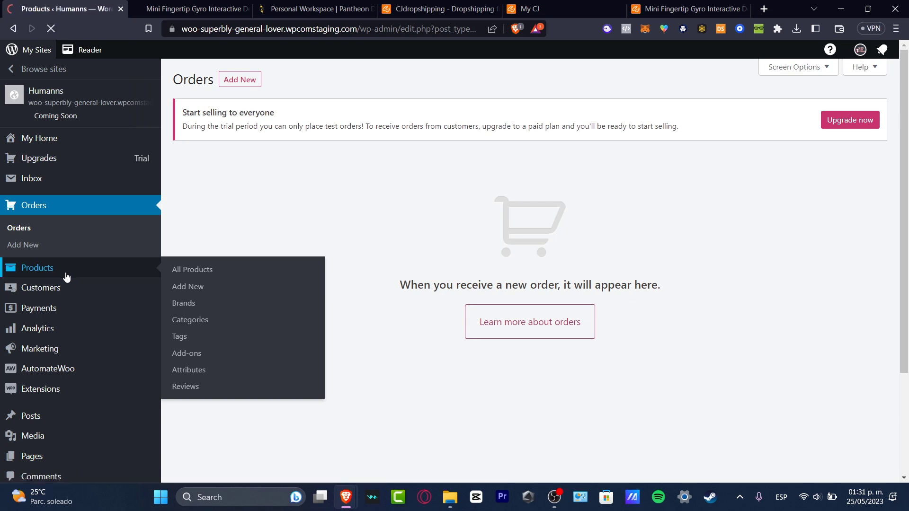
# Step: Show the Humanns products list with all 7 items including the three CJ products in stock
pyautogui.click(192, 269)
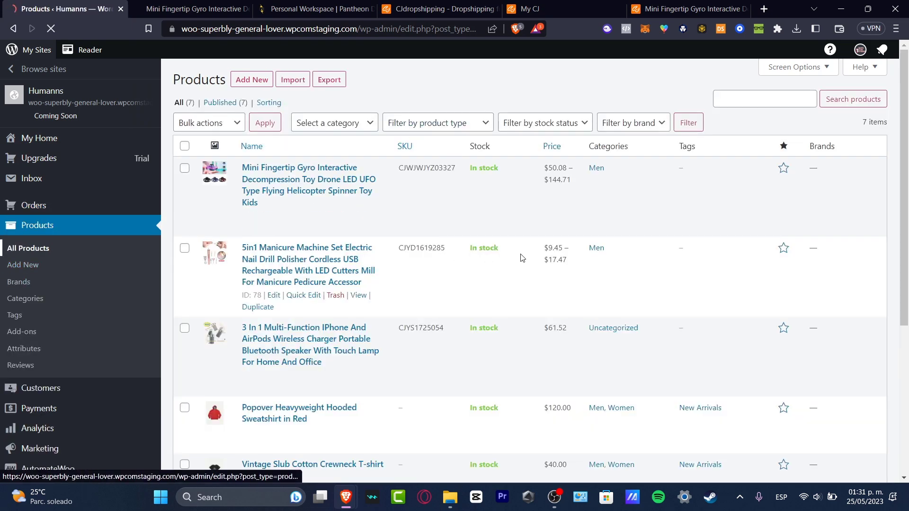
pyautogui.scroll(-3)
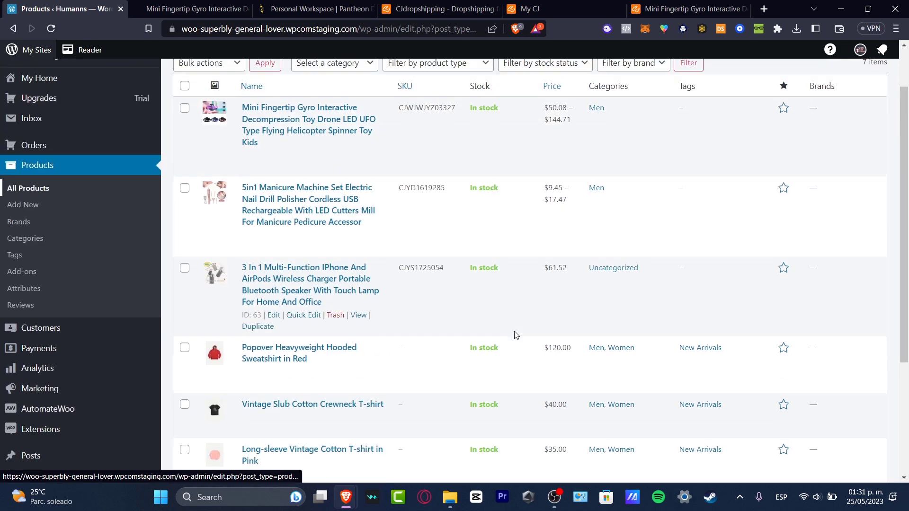
pyautogui.click(315, 9)
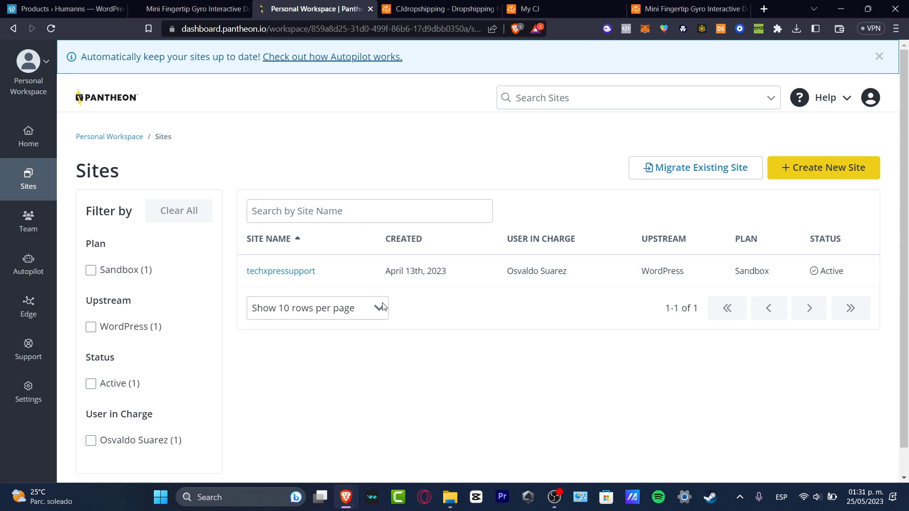
pyautogui.click(191, 9)
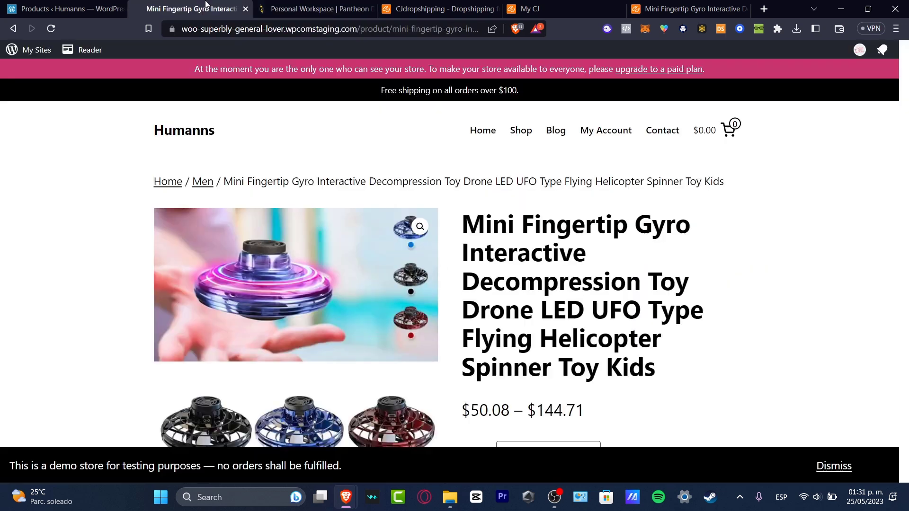
pyautogui.click(64, 9)
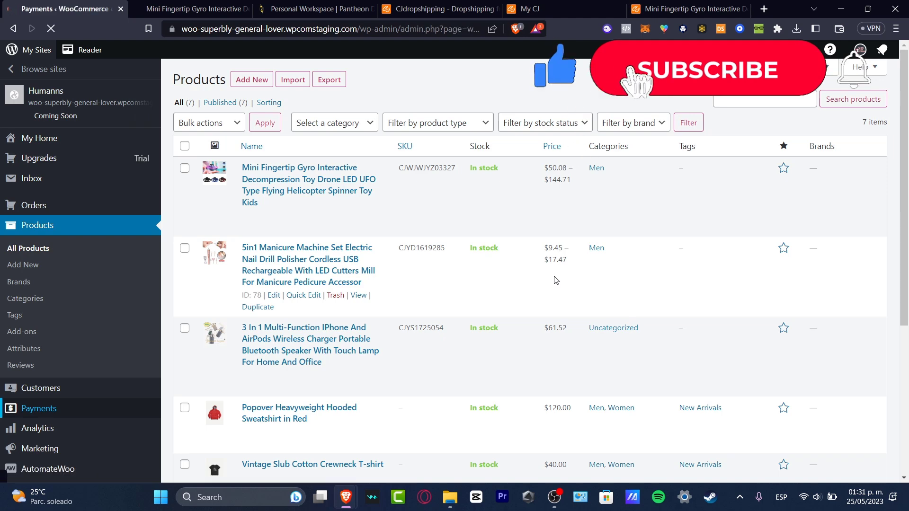
# Step: Bring up the WooCommerce Payments setup page for enabling credit card payments
pyautogui.click(38, 408)
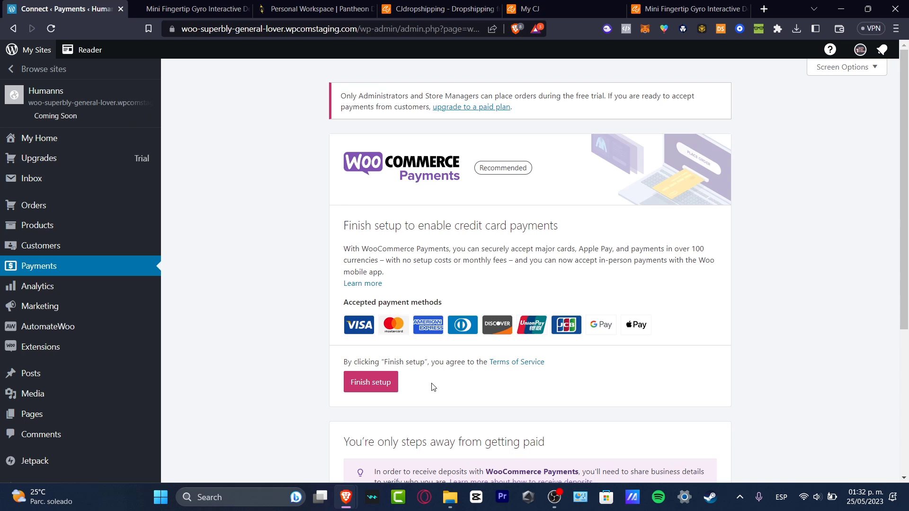
pyautogui.scroll(-3)
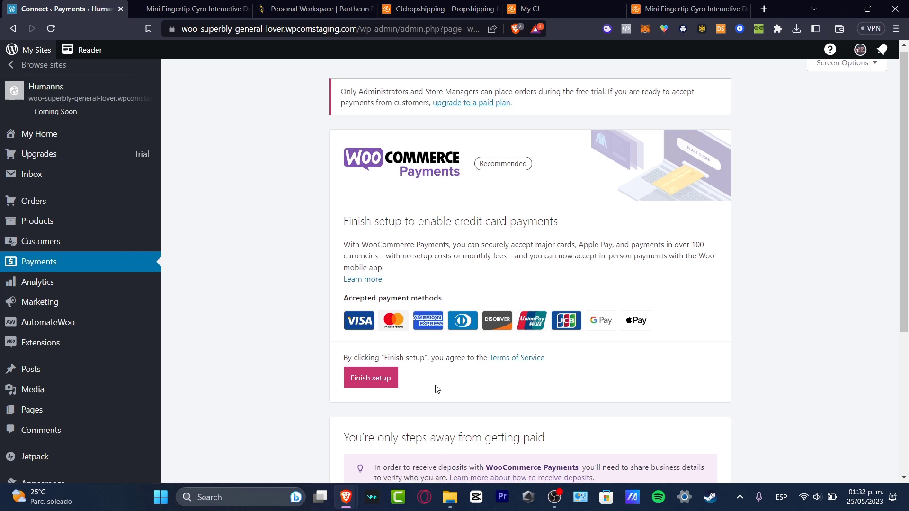